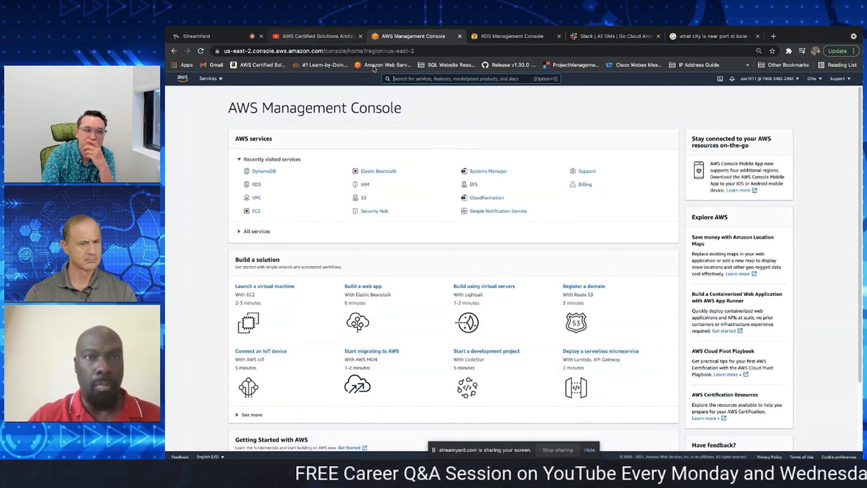
{"action": "mouse_move", "coordinate": [436, 117]}
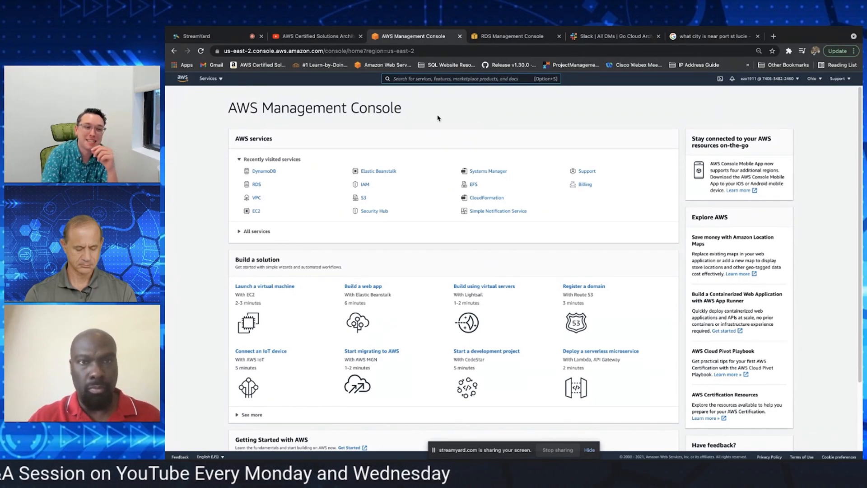
{"action": "mouse_move", "coordinate": [503, 105]}
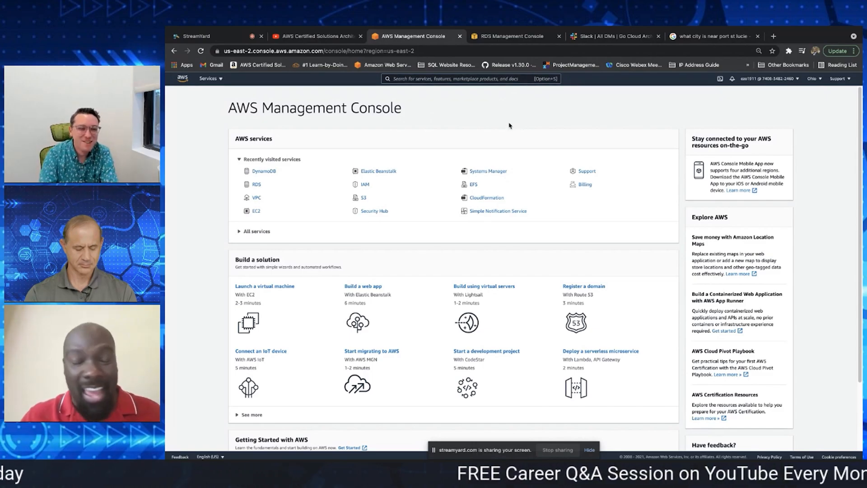
{"action": "mouse_move", "coordinate": [523, 118]}
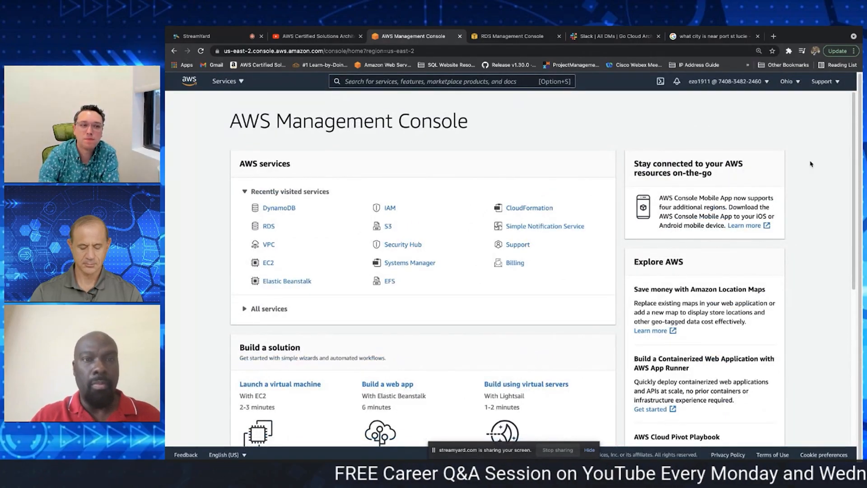
{"action": "mouse_move", "coordinate": [604, 134]}
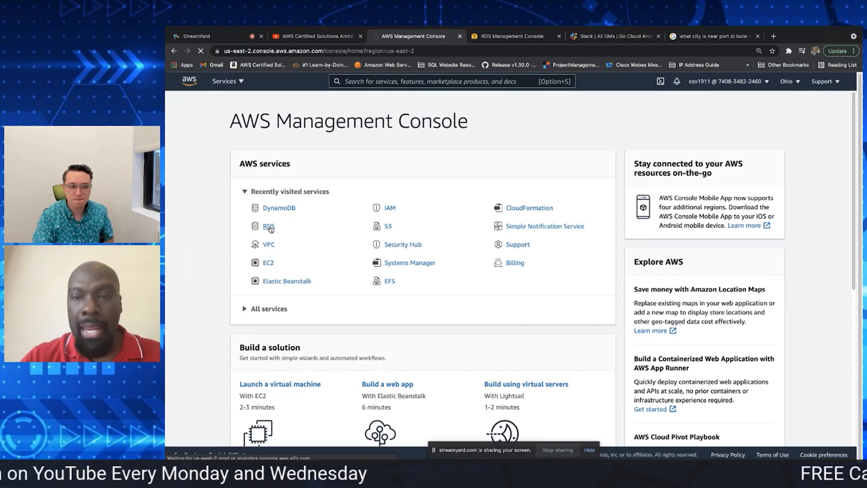
- Go to the RDS service from Recently visited services to reach its dashboard
{"action": "left_click", "coordinate": [268, 226]}
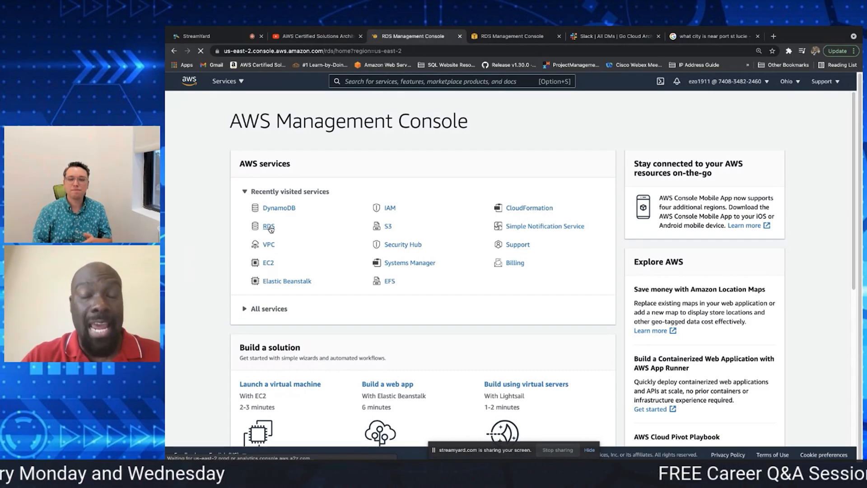
{"action": "left_click", "coordinate": [268, 226]}
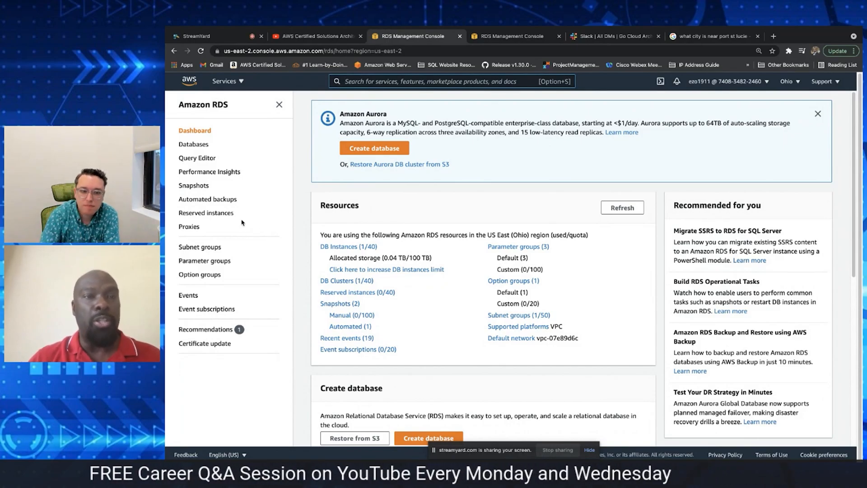
{"action": "mouse_move", "coordinate": [275, 194]}
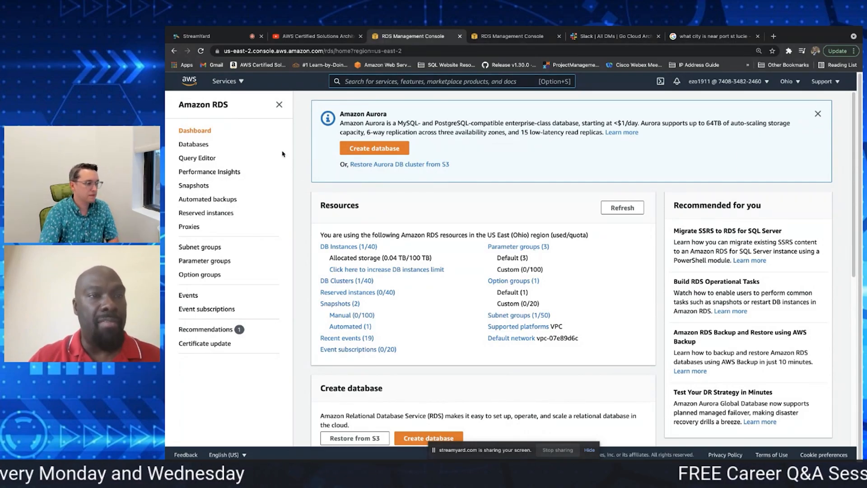
{"action": "mouse_move", "coordinate": [330, 156]}
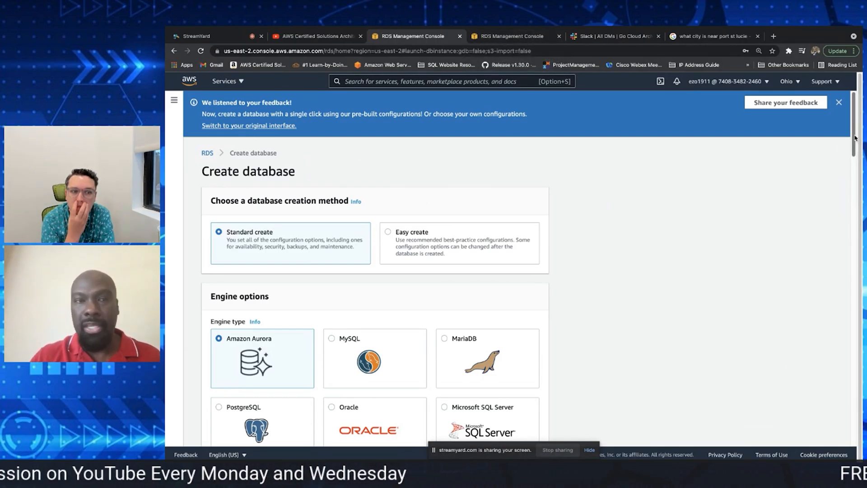
- Dismiss the feedback banner and choose MySQL as the engine, keeping Community edition 8.0.23
{"action": "left_click", "coordinate": [837, 102]}
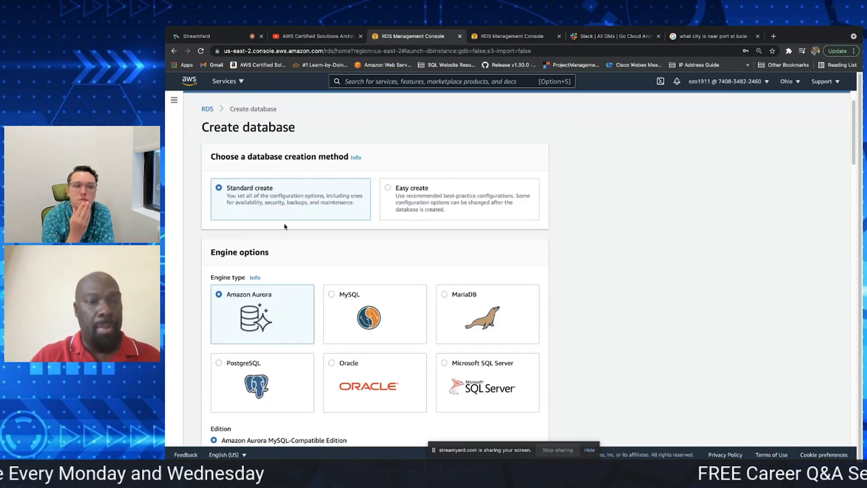
{"action": "left_click", "coordinate": [373, 313]}
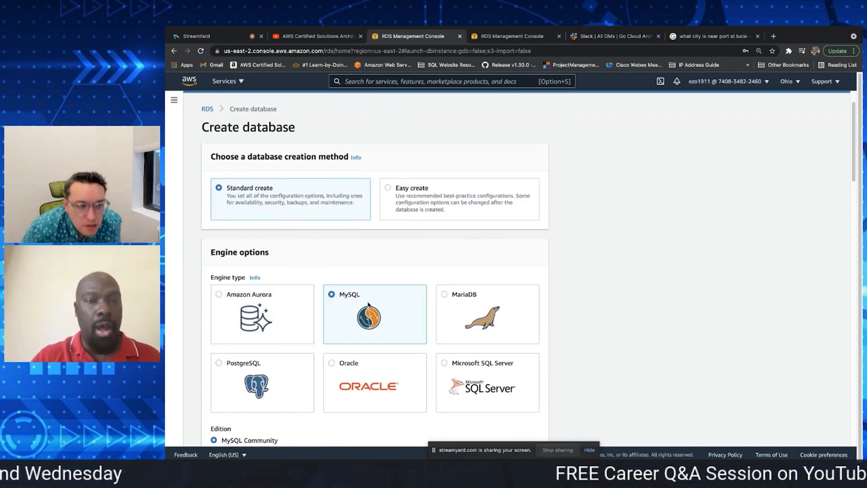
{"action": "scroll", "scroll_direction": "down", "scroll_amount": 3}
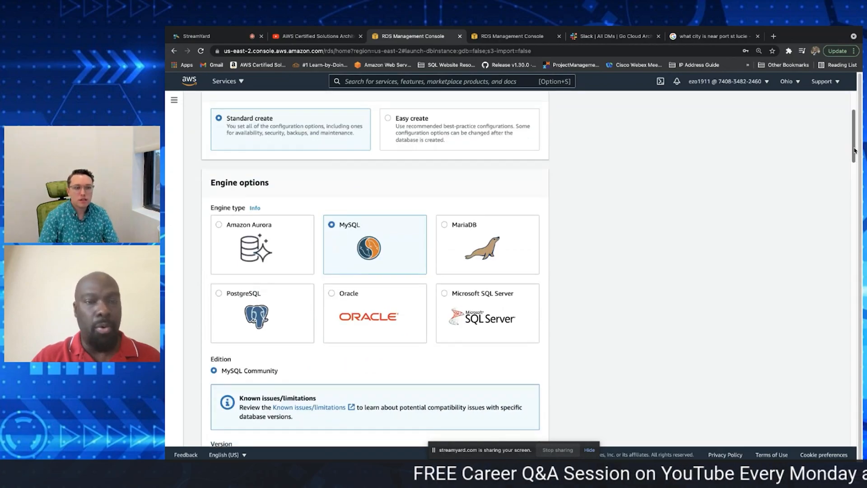
{"action": "scroll", "scroll_direction": "down", "scroll_amount": 3}
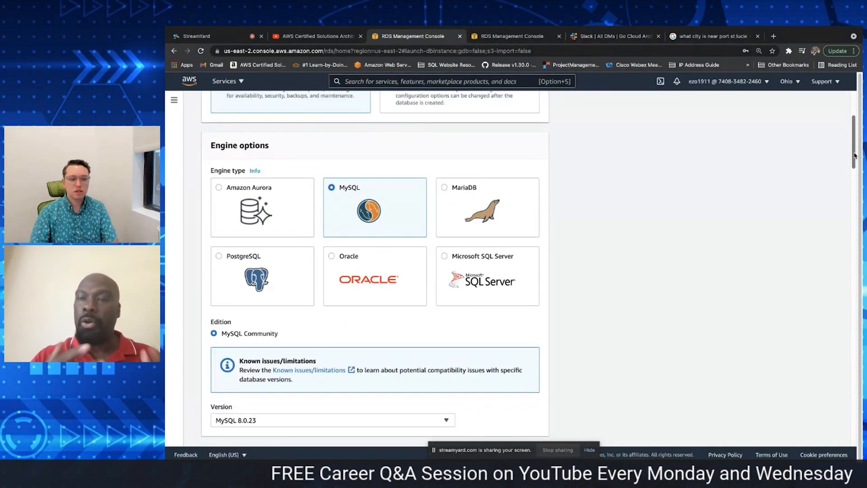
{"action": "scroll", "scroll_direction": "down", "scroll_amount": 3}
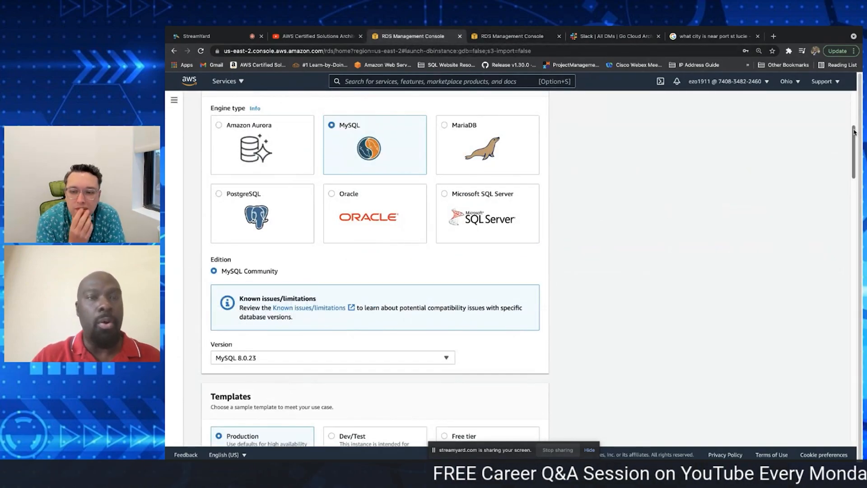
{"action": "scroll", "scroll_direction": "down", "scroll_amount": 3}
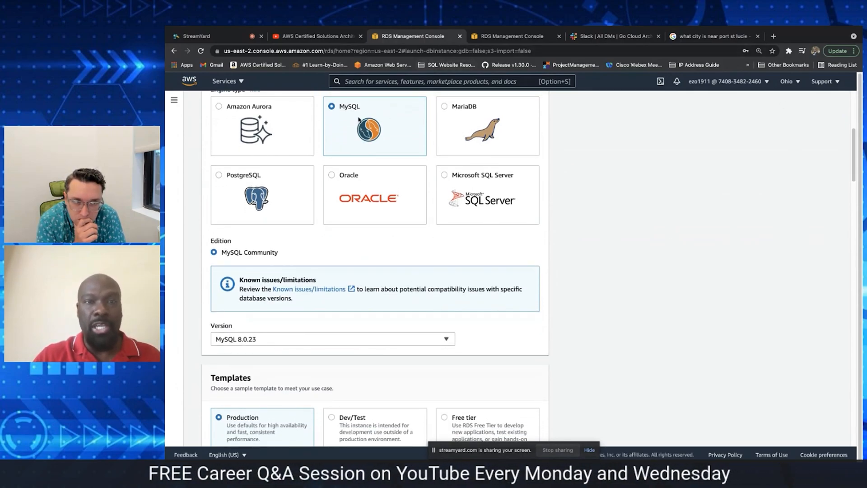
{"action": "scroll", "scroll_direction": "down", "scroll_amount": 3}
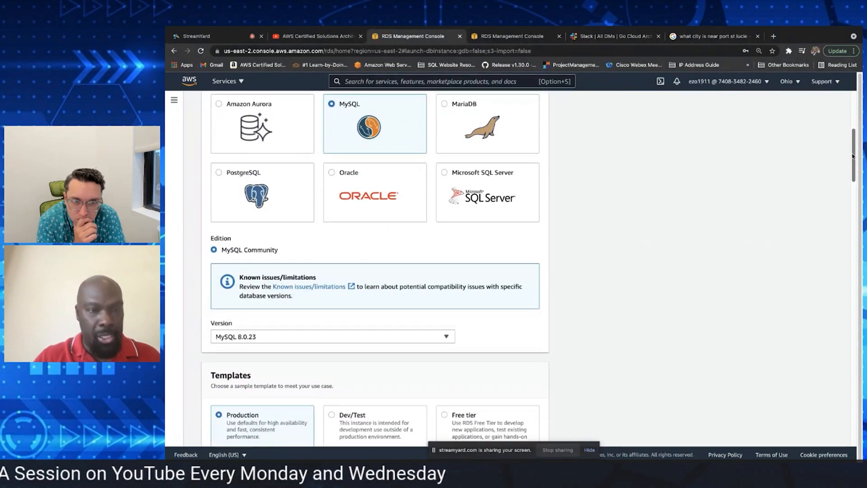
{"action": "scroll", "scroll_direction": "down", "scroll_amount": 3}
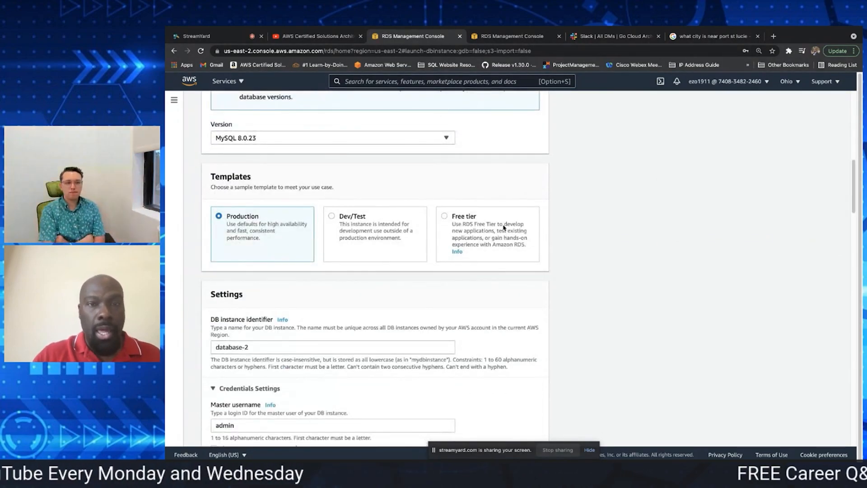
- Select the Free tier template and enter a master password for user admin on database-2
{"action": "left_click", "coordinate": [444, 216]}
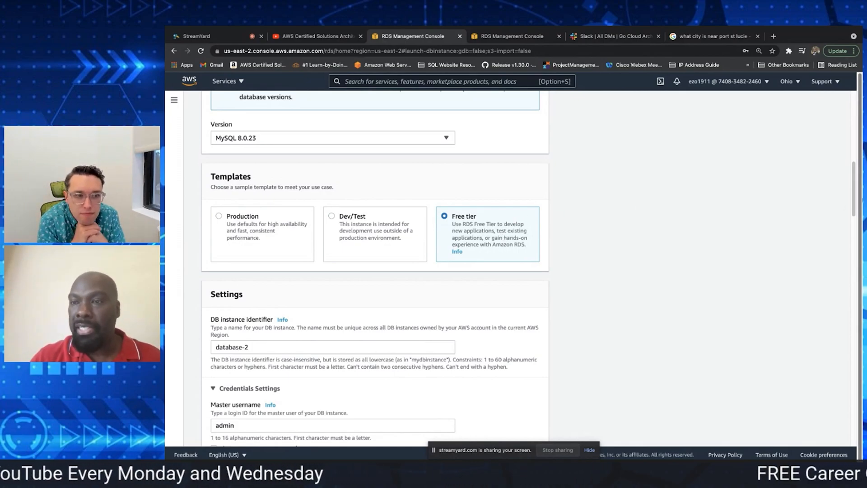
{"action": "scroll", "scroll_direction": "down", "scroll_amount": 3}
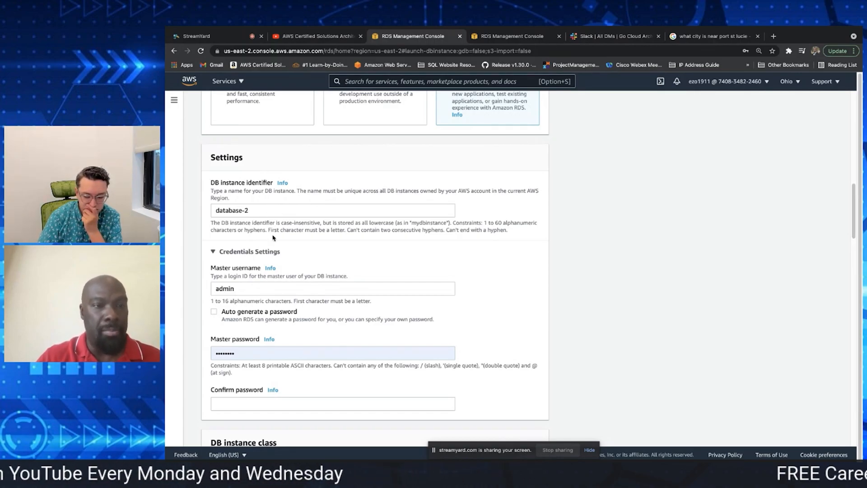
{"action": "mouse_move", "coordinate": [244, 281]}
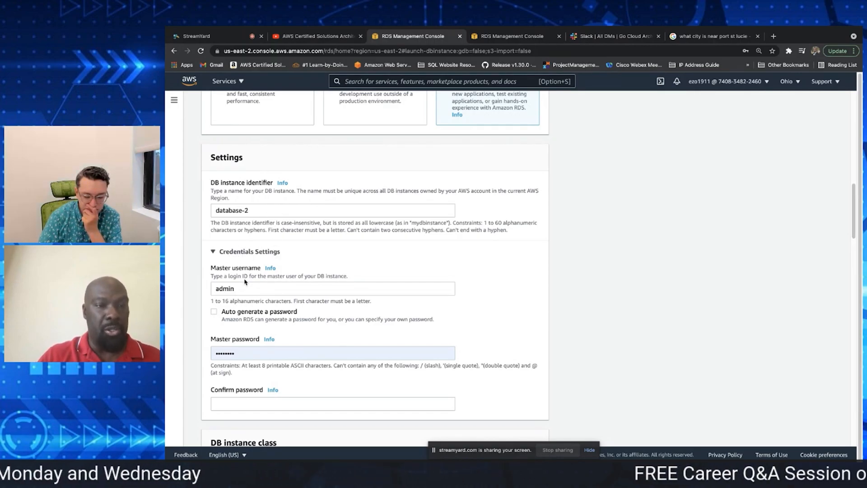
{"action": "left_click", "coordinate": [332, 288]}
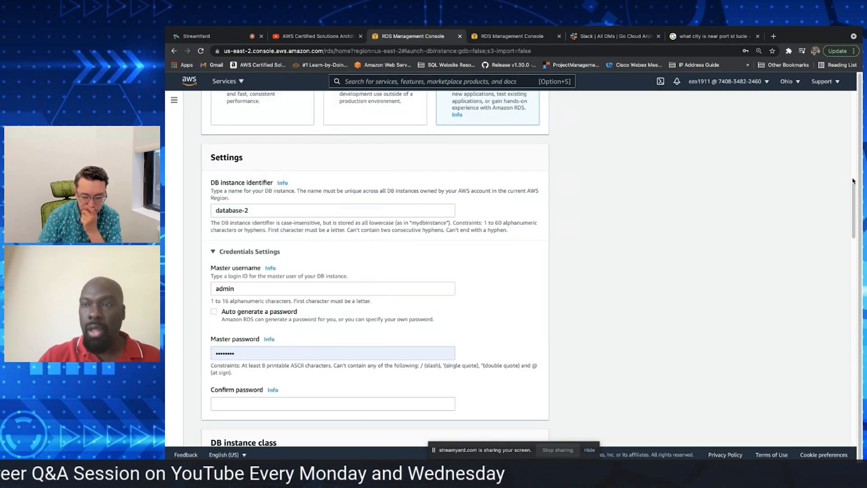
{"action": "scroll", "scroll_direction": "down", "scroll_amount": 3}
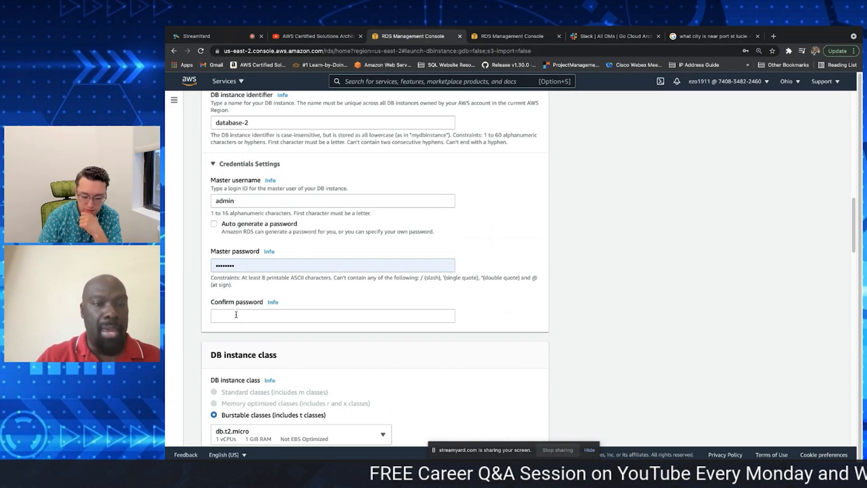
{"action": "left_click", "coordinate": [331, 315]}
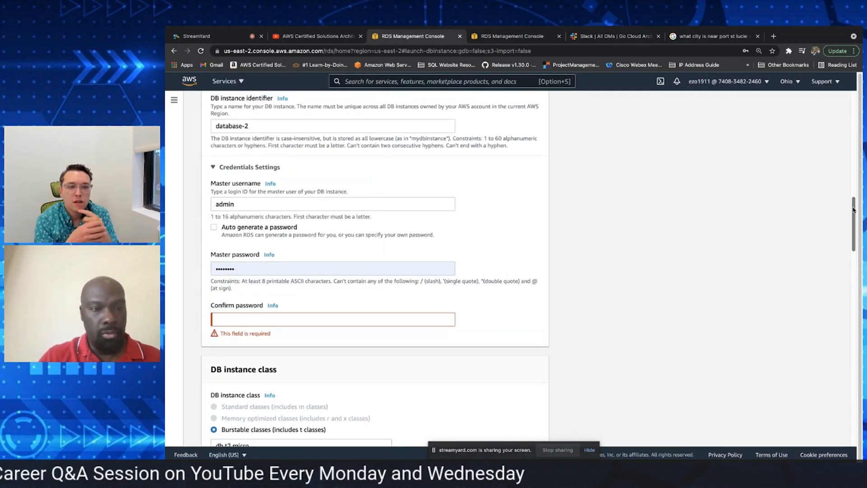
{"action": "scroll", "scroll_direction": "down", "scroll_amount": 3}
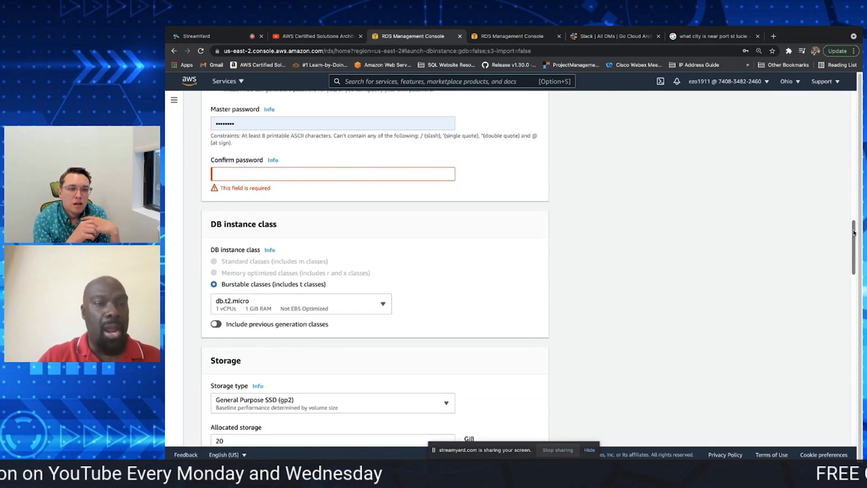
{"action": "scroll", "scroll_direction": "down", "scroll_amount": 3}
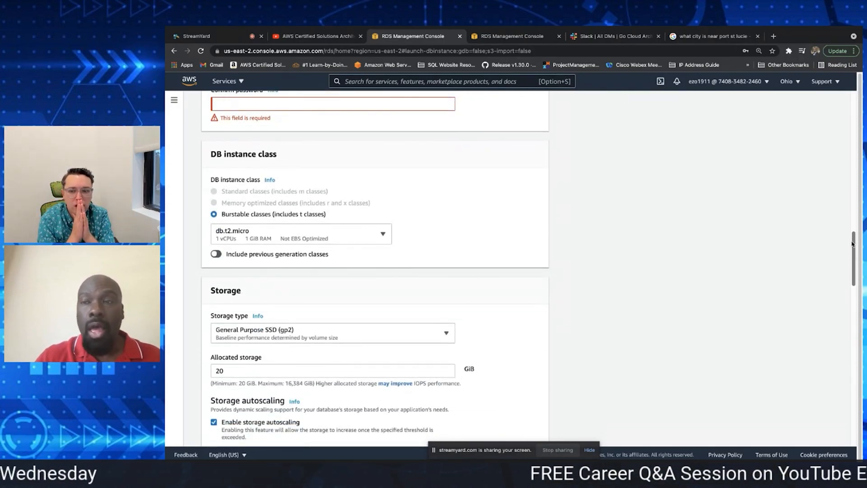
{"action": "scroll", "scroll_direction": "down", "scroll_amount": 3}
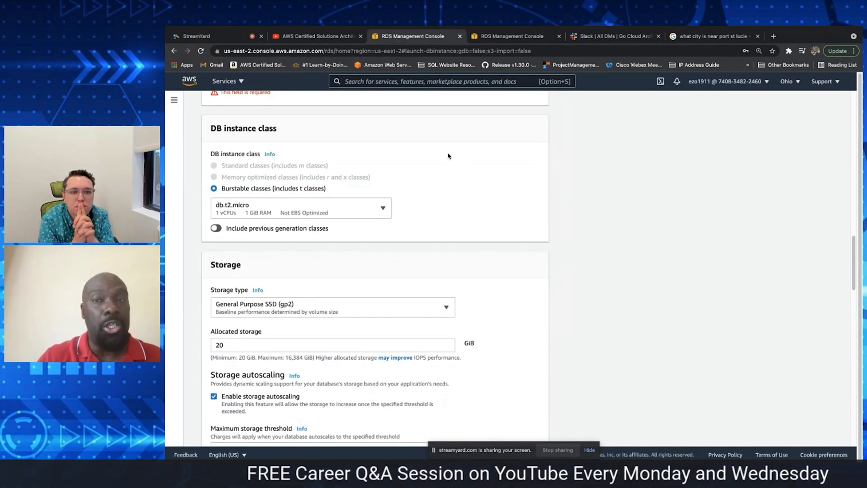
{"action": "mouse_move", "coordinate": [297, 166]}
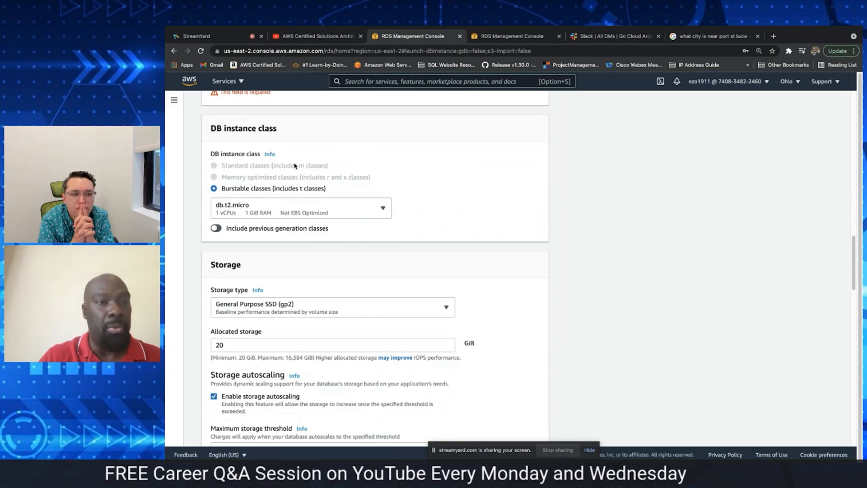
{"action": "mouse_move", "coordinate": [406, 196]}
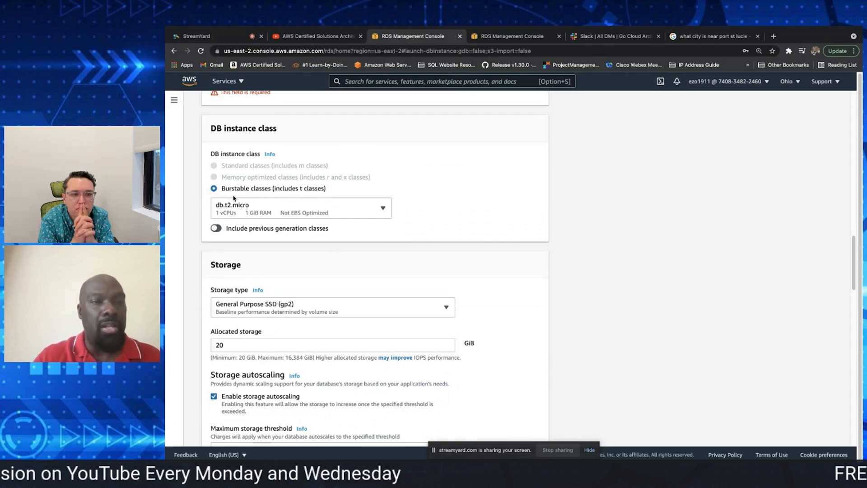
{"action": "mouse_move", "coordinate": [409, 211]}
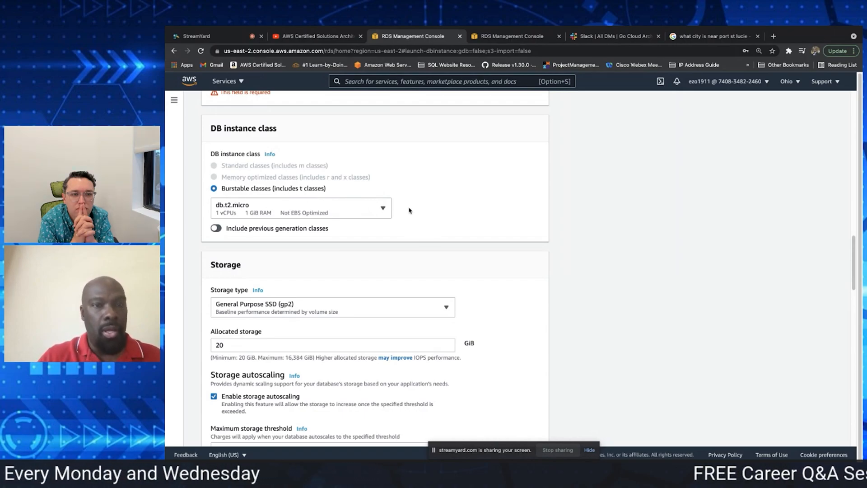
{"action": "mouse_move", "coordinate": [728, 230]}
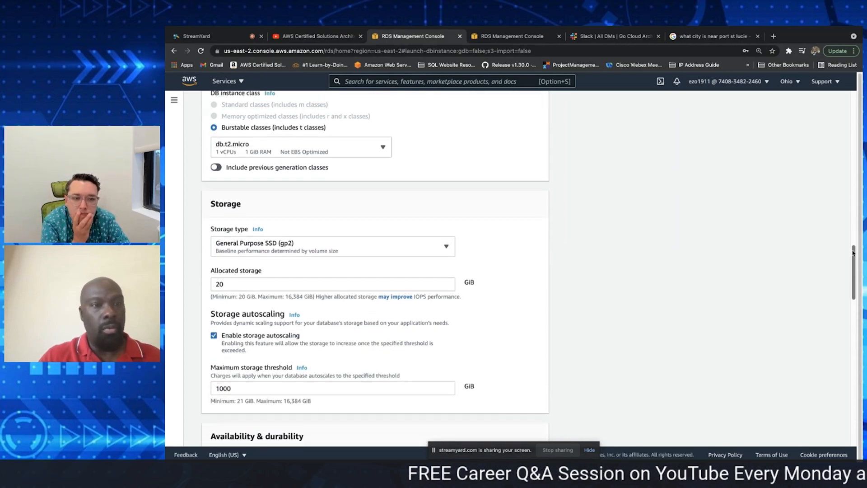
{"action": "scroll", "scroll_direction": "down", "scroll_amount": 3}
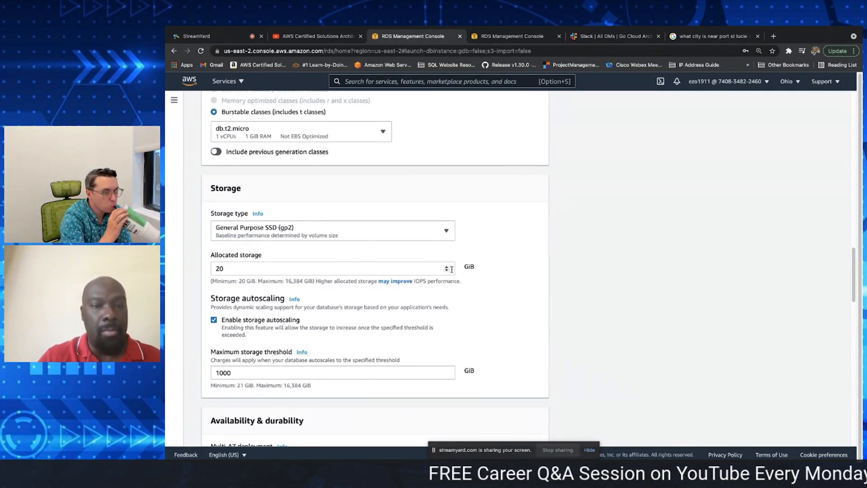
{"action": "left_click", "coordinate": [331, 268]}
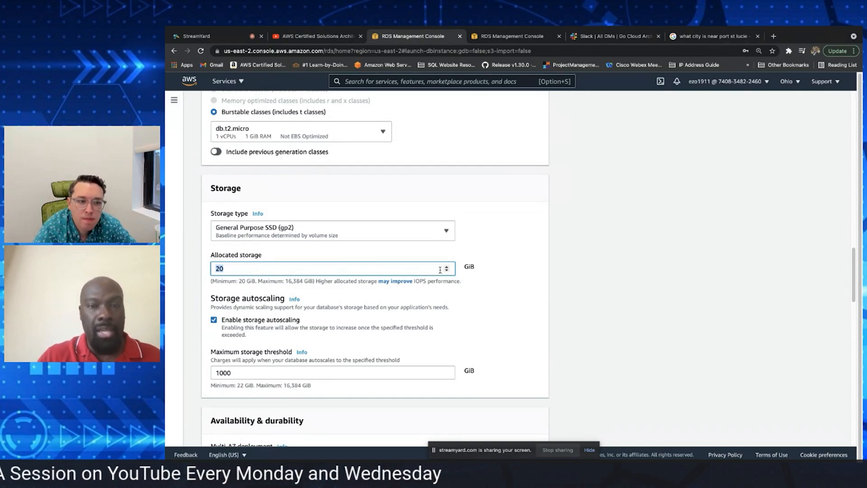
{"action": "type", "text": "26"}
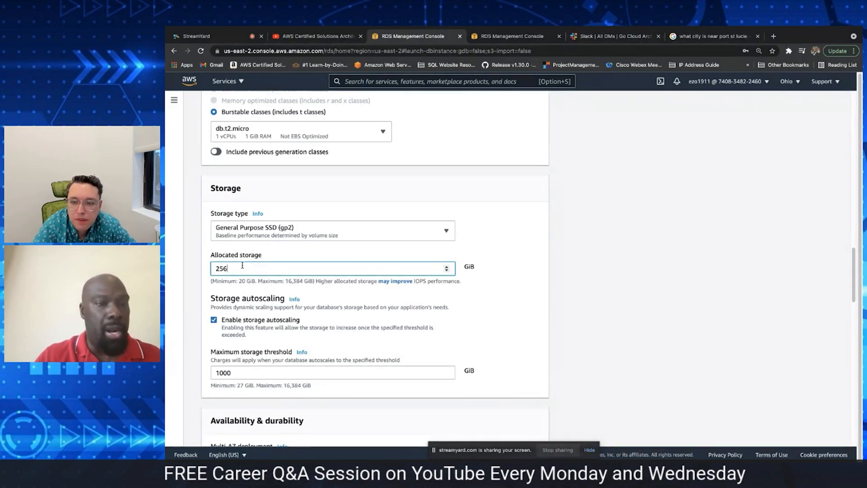
{"action": "type", "text": "20"}
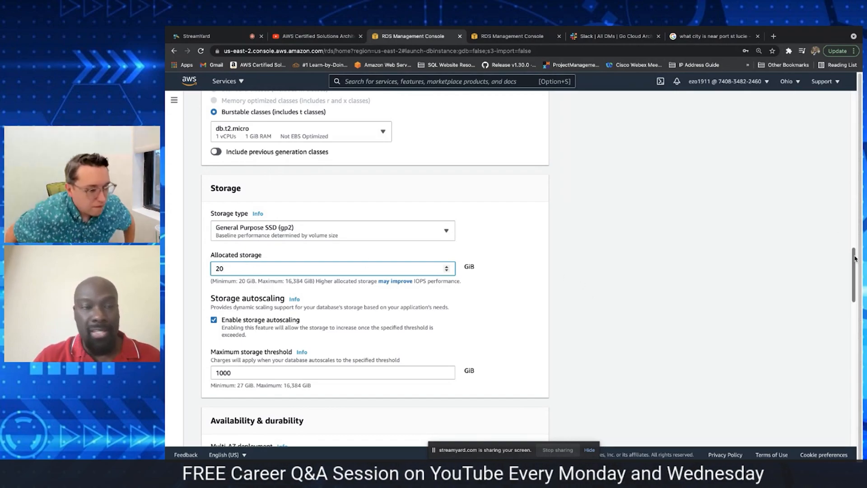
{"action": "scroll", "scroll_direction": "down", "scroll_amount": 3}
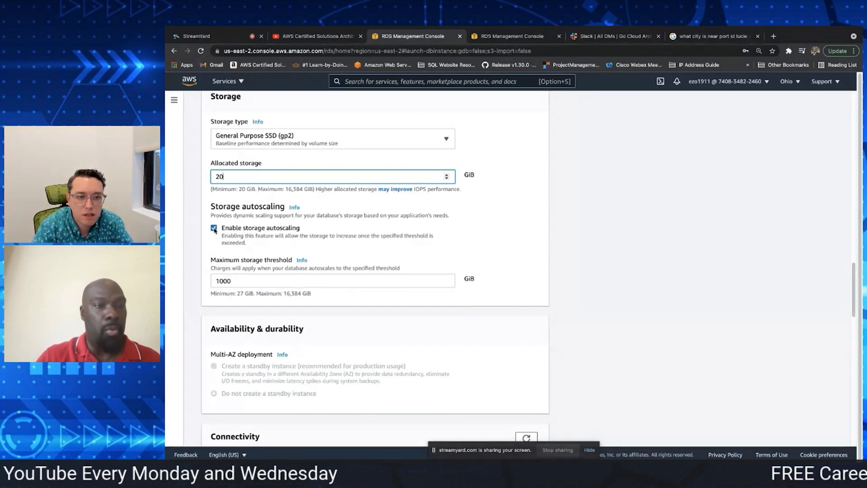
- Leave storage autoscaling disabled, keeping 20 GiB of allocated storage
{"action": "left_click", "coordinate": [213, 227]}
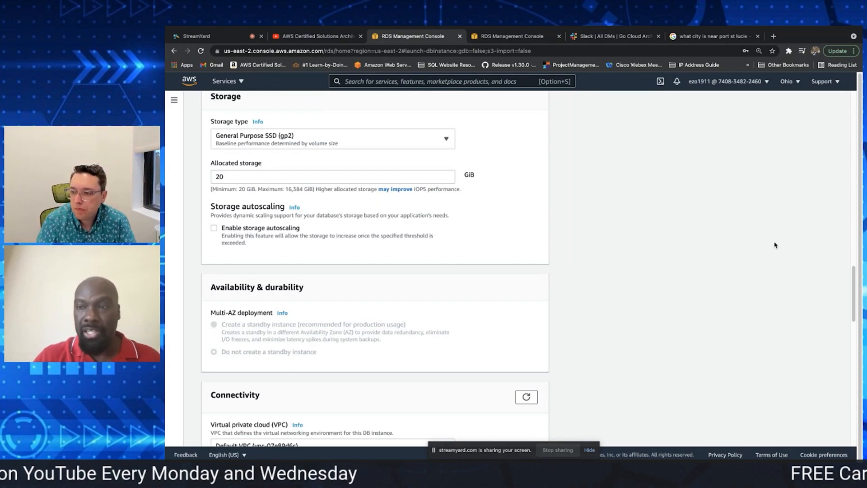
{"action": "scroll", "scroll_direction": "down", "scroll_amount": 3}
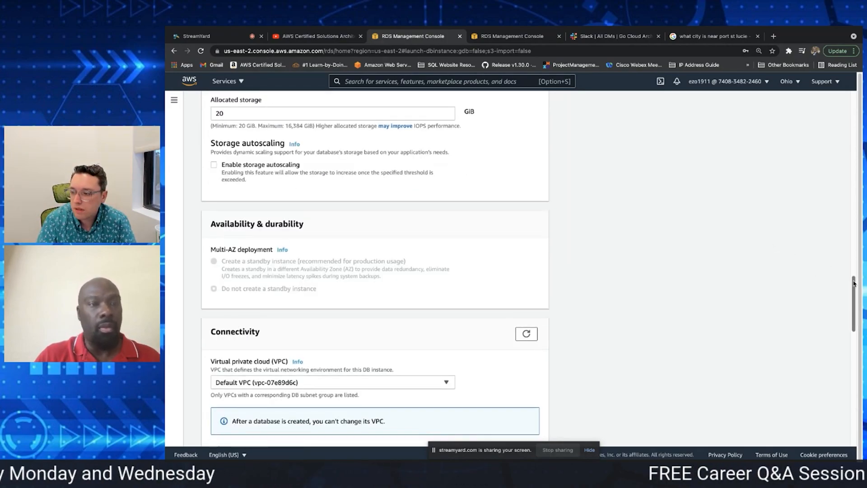
{"action": "left_click", "coordinate": [213, 164]}
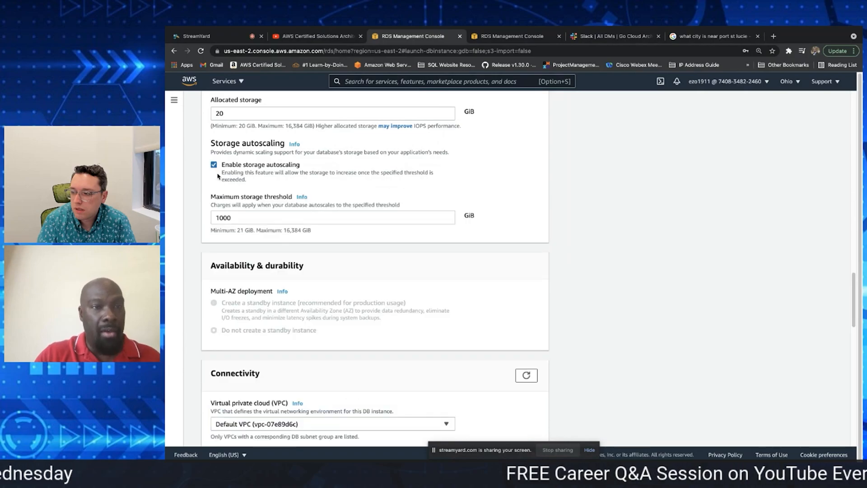
{"action": "left_click", "coordinate": [213, 165]}
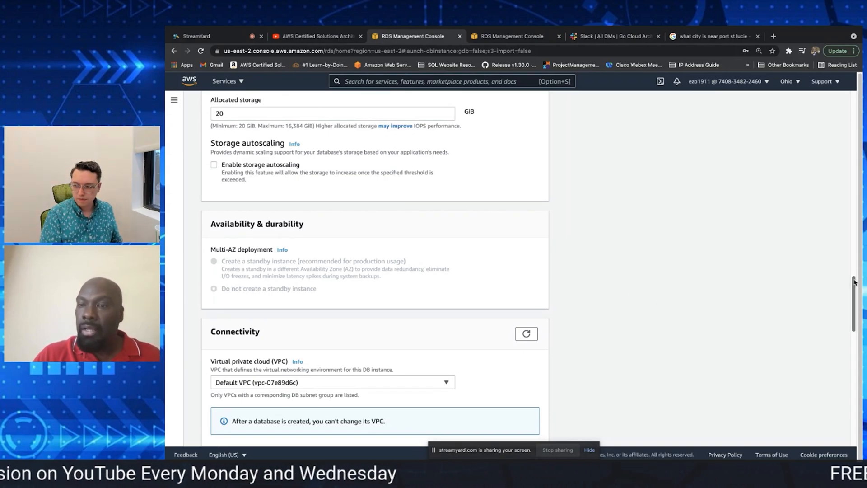
{"action": "scroll", "scroll_direction": "down", "scroll_amount": 3}
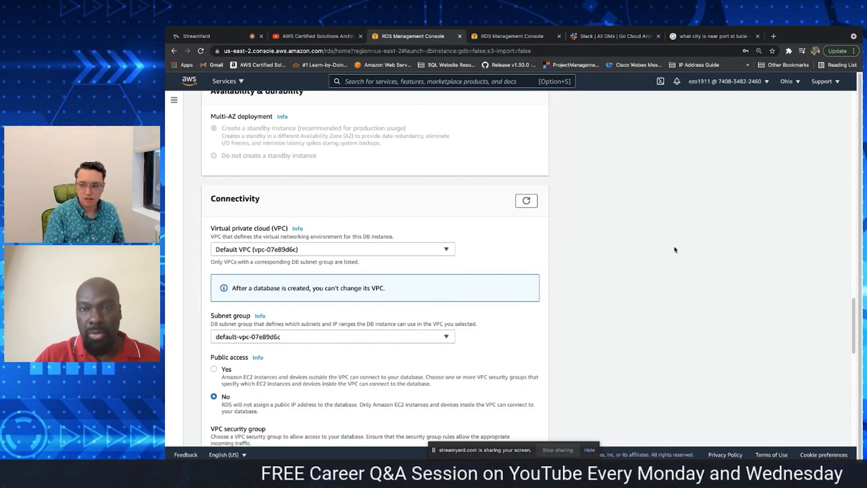
{"action": "scroll", "scroll_direction": "down", "scroll_amount": 3}
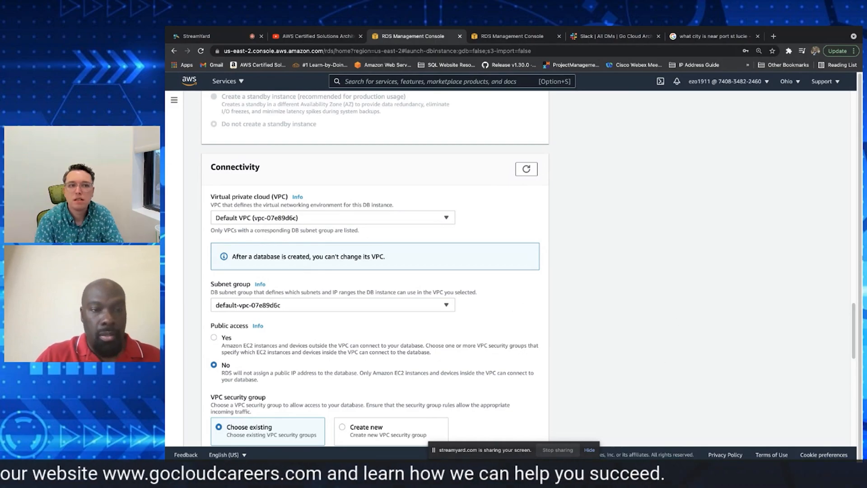
{"action": "scroll", "scroll_direction": "down", "scroll_amount": 3}
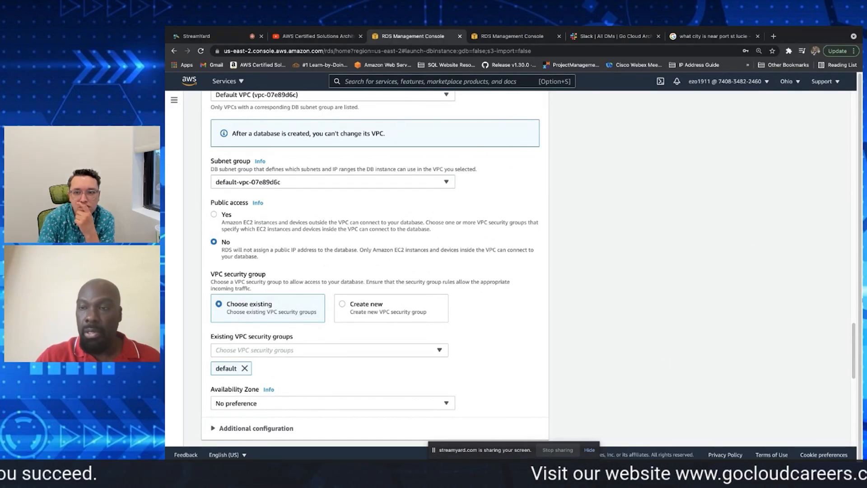
{"action": "scroll", "scroll_direction": "down", "scroll_amount": 3}
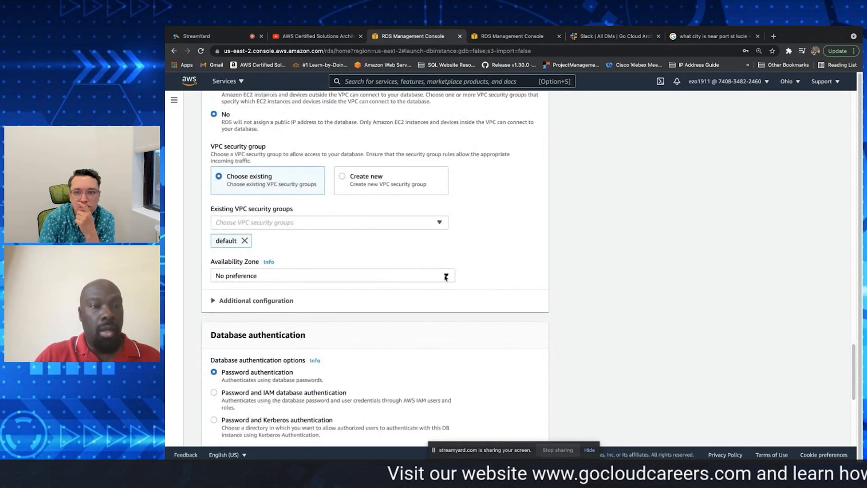
{"action": "left_click", "coordinate": [332, 275]}
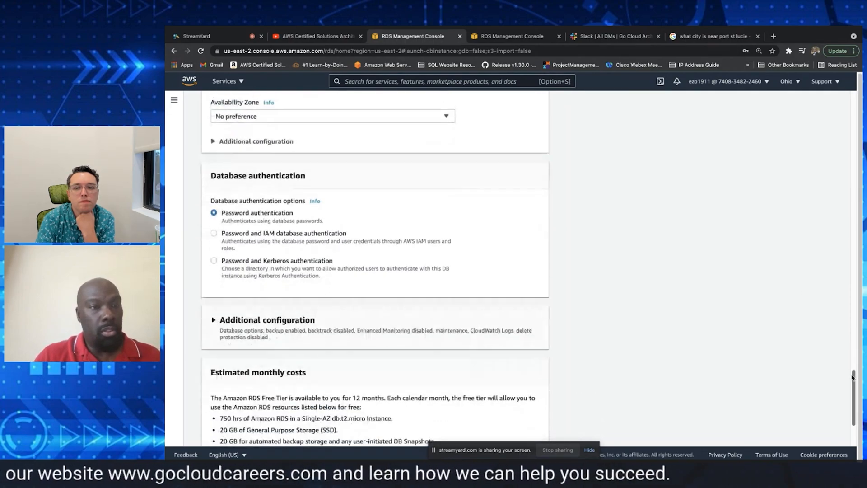
{"action": "scroll", "scroll_direction": "down", "scroll_amount": 3}
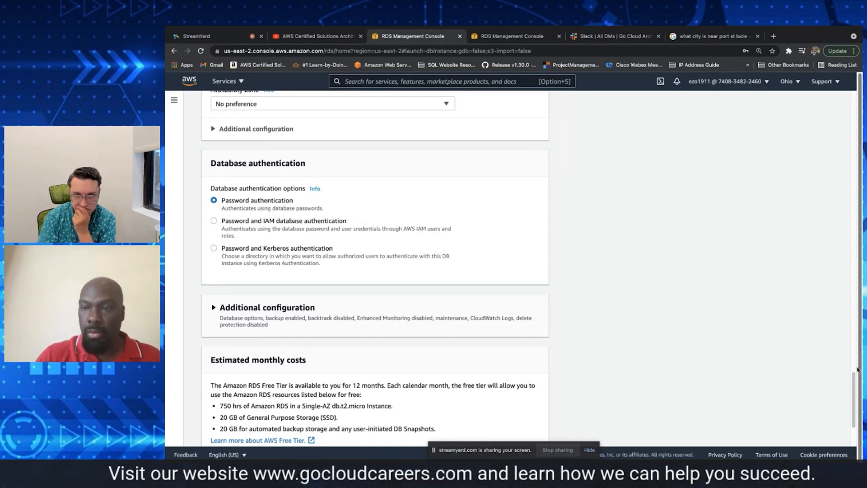
{"action": "scroll", "scroll_direction": "down", "scroll_amount": 3}
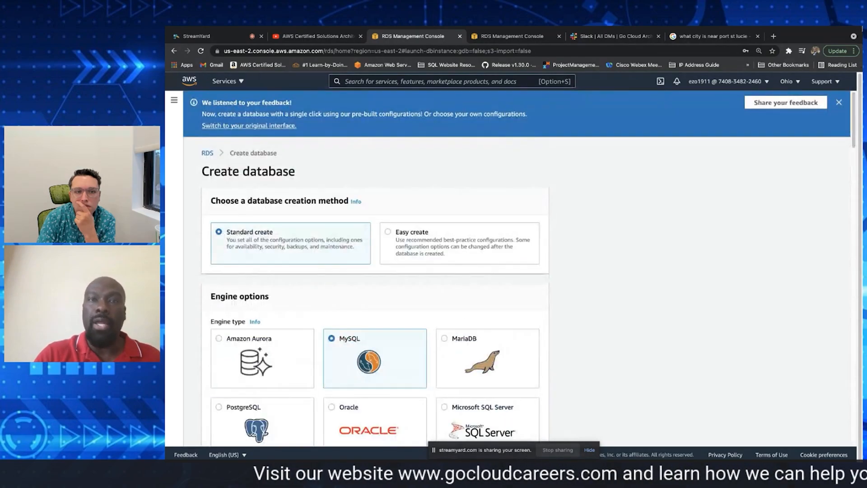
- Switch to the RDS databases tab, select database-1 and view databasedemo's details
{"action": "left_click", "coordinate": [509, 36]}
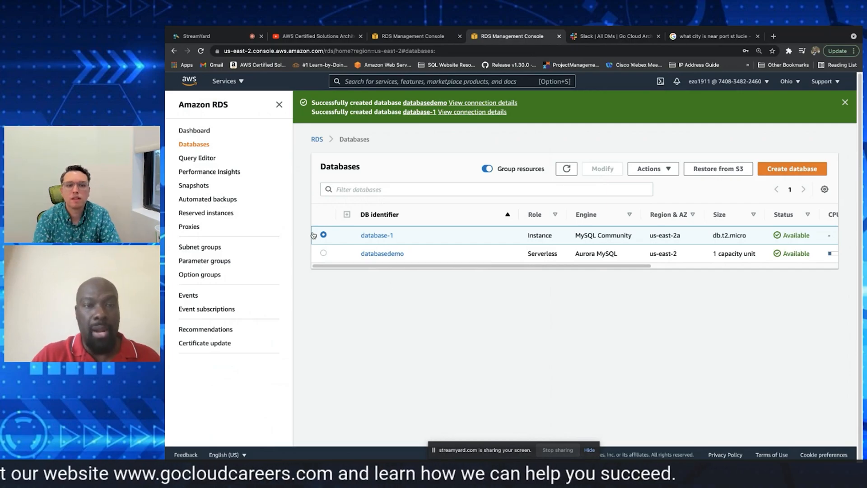
{"action": "left_click", "coordinate": [323, 234]}
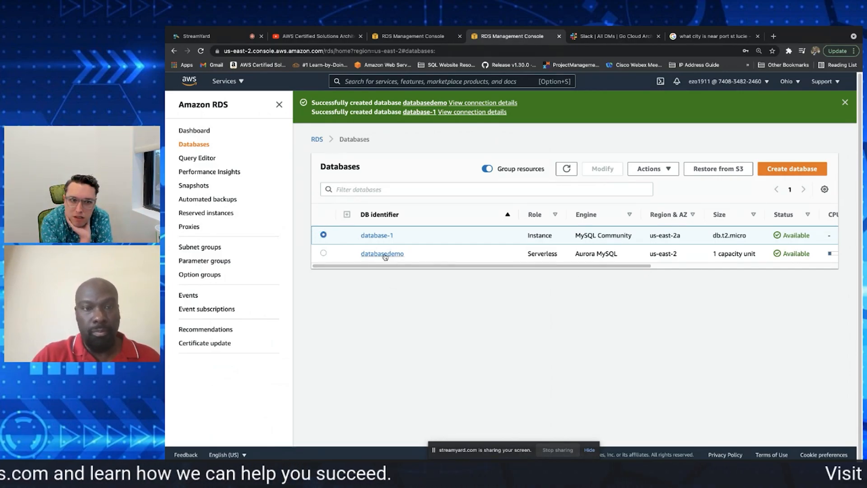
{"action": "left_click", "coordinate": [382, 252]}
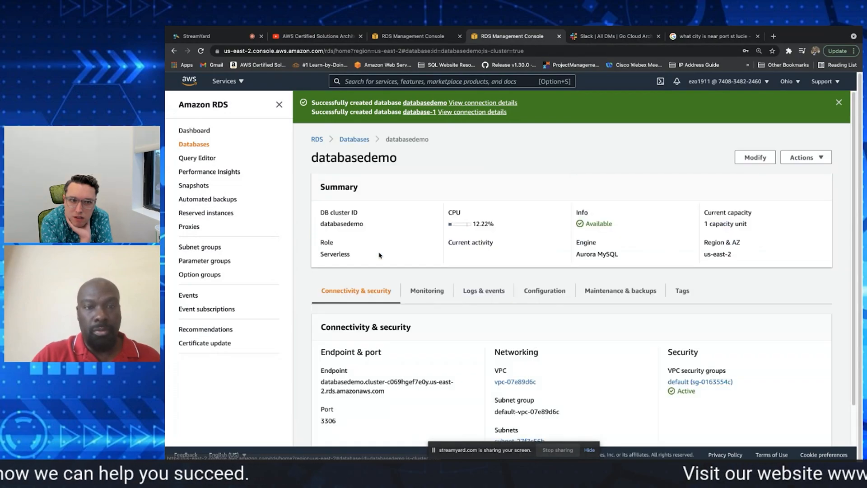
{"action": "mouse_move", "coordinate": [595, 195]}
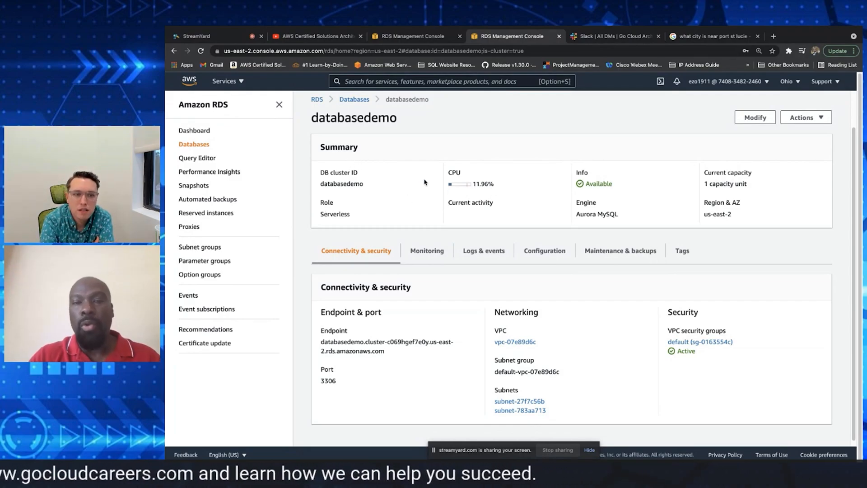
{"action": "mouse_move", "coordinate": [649, 192]}
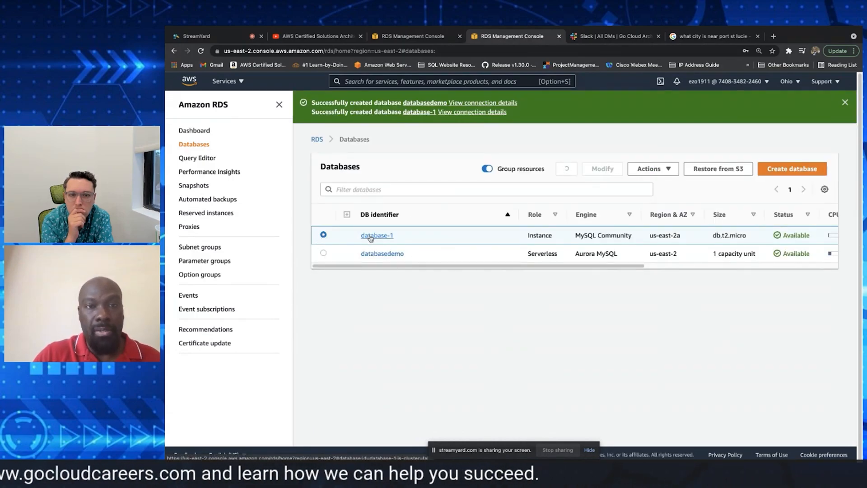
{"action": "mouse_move", "coordinate": [428, 229]}
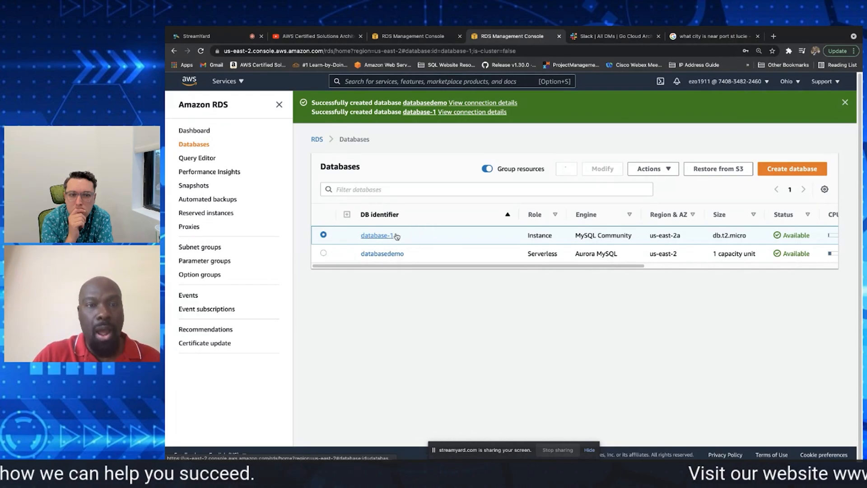
{"action": "mouse_move", "coordinate": [420, 231]}
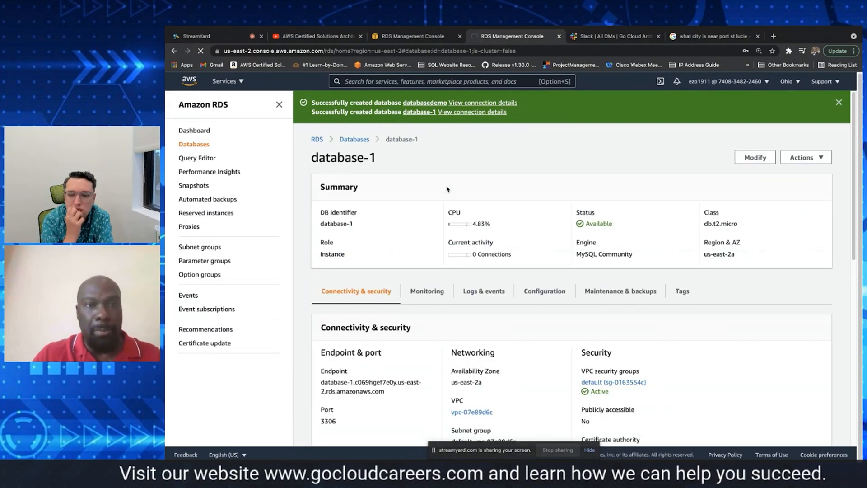
{"action": "mouse_move", "coordinate": [385, 178]}
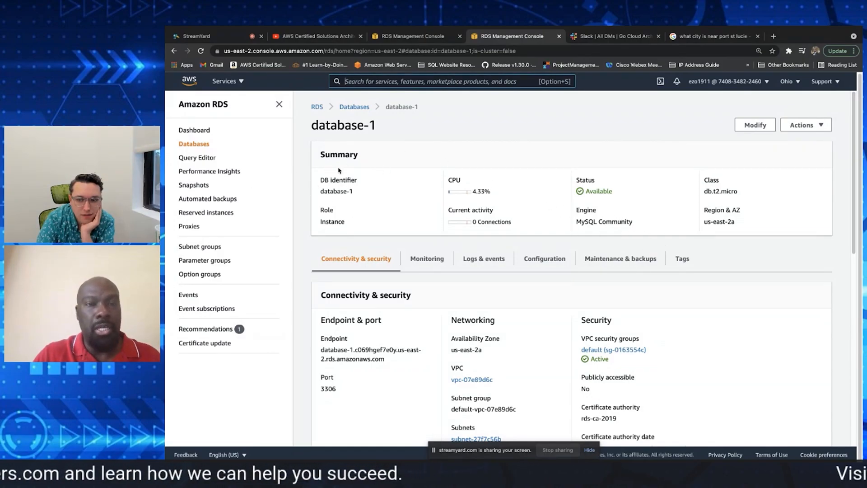
{"action": "mouse_move", "coordinate": [469, 166]}
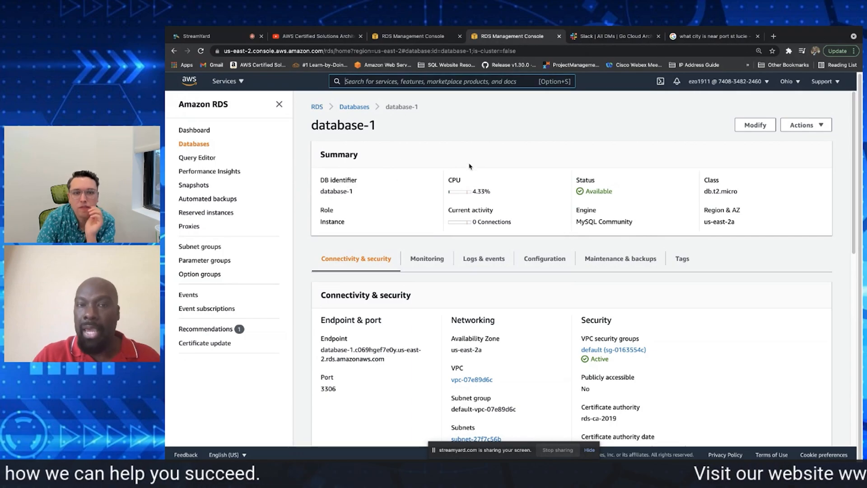
{"action": "mouse_move", "coordinate": [484, 193]}
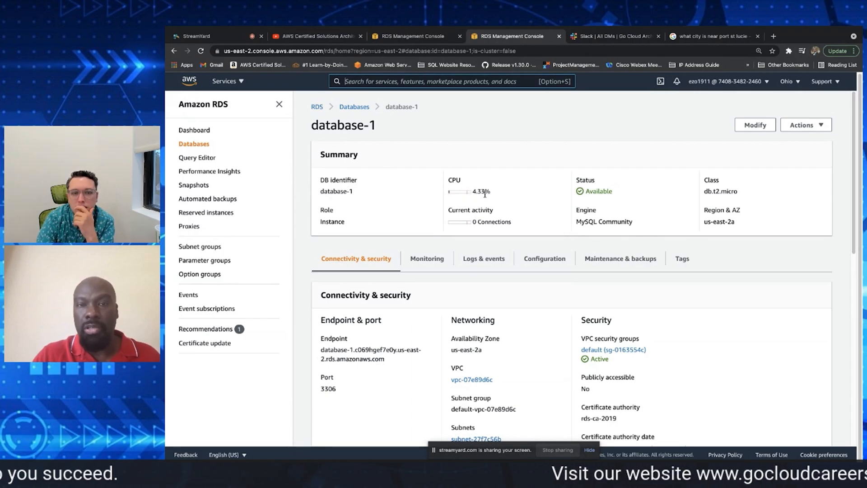
{"action": "mouse_move", "coordinate": [777, 181]}
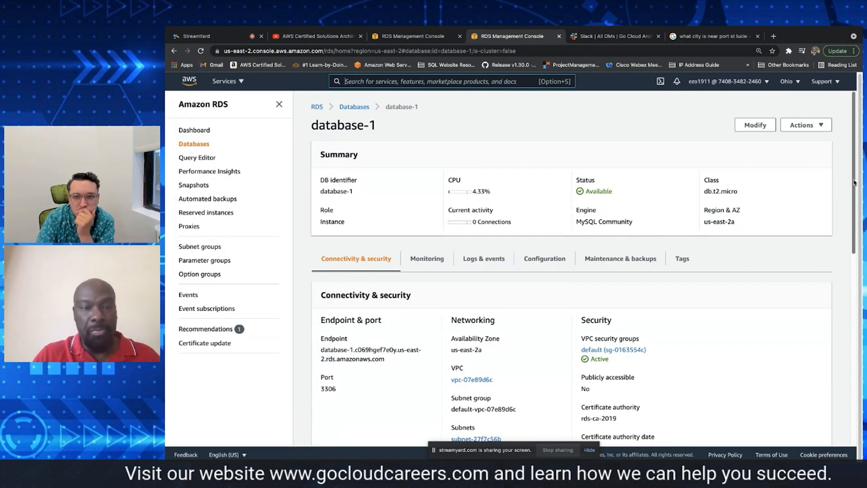
- Review database-1's connectivity details and show its CloudWatch monitoring metrics
{"action": "scroll", "scroll_direction": "down", "scroll_amount": 3}
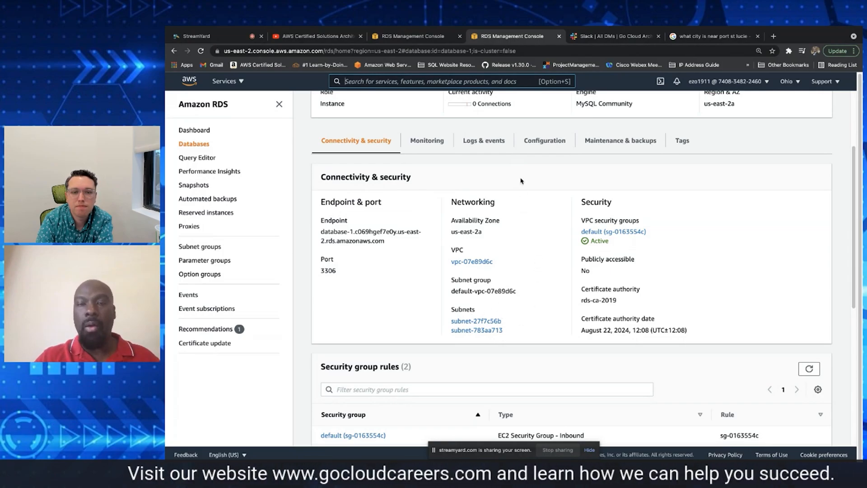
{"action": "left_click", "coordinate": [427, 140]}
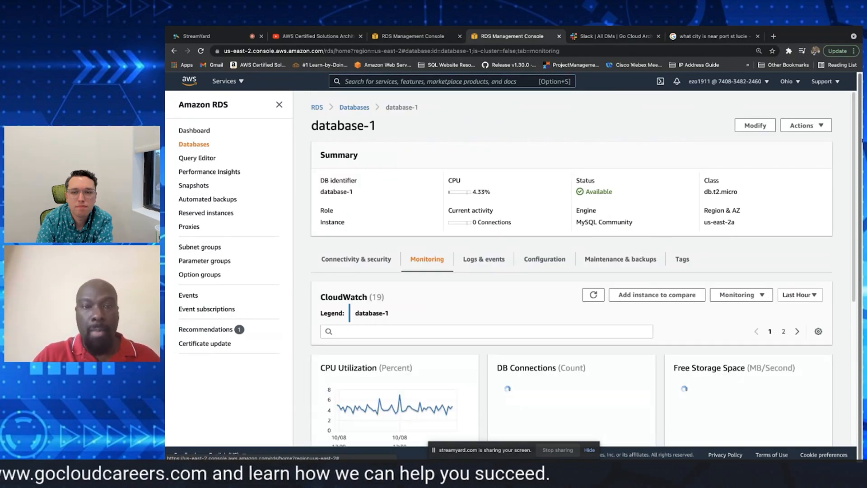
- Browse the monitoring graphs, then bring up the Query Editor's Connect to database dialog
{"action": "scroll", "scroll_direction": "down", "scroll_amount": 3}
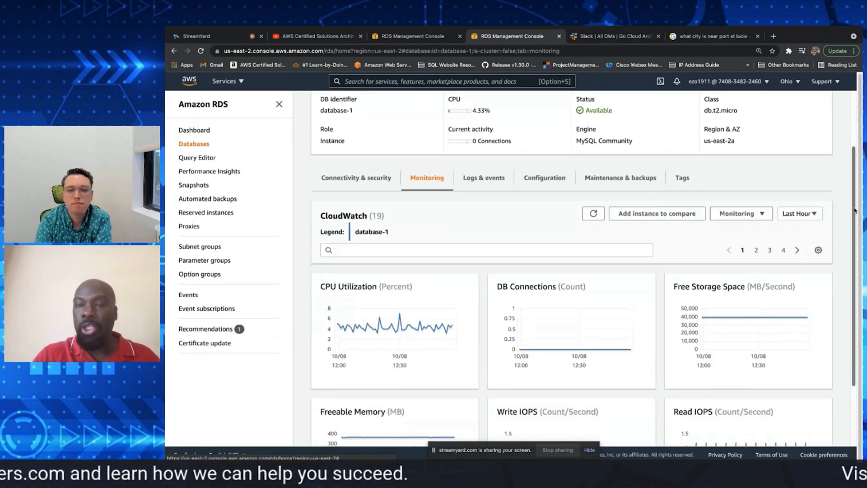
{"action": "scroll", "scroll_direction": "down", "scroll_amount": 3}
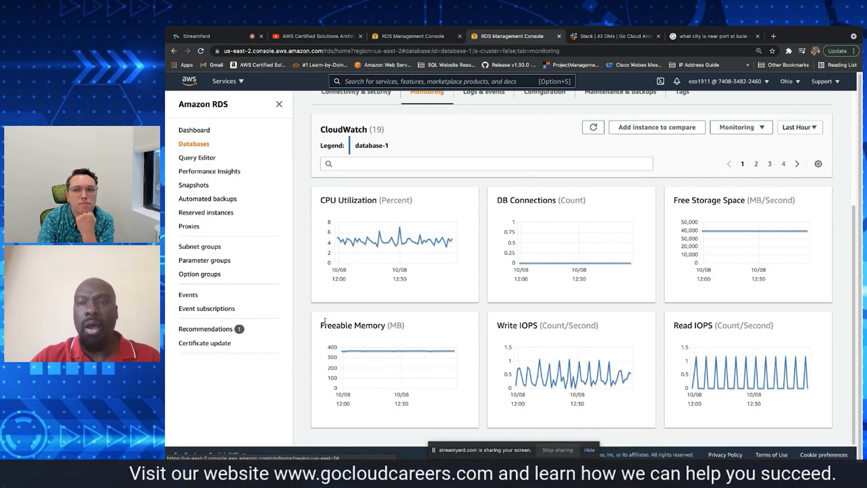
{"action": "mouse_move", "coordinate": [224, 409]}
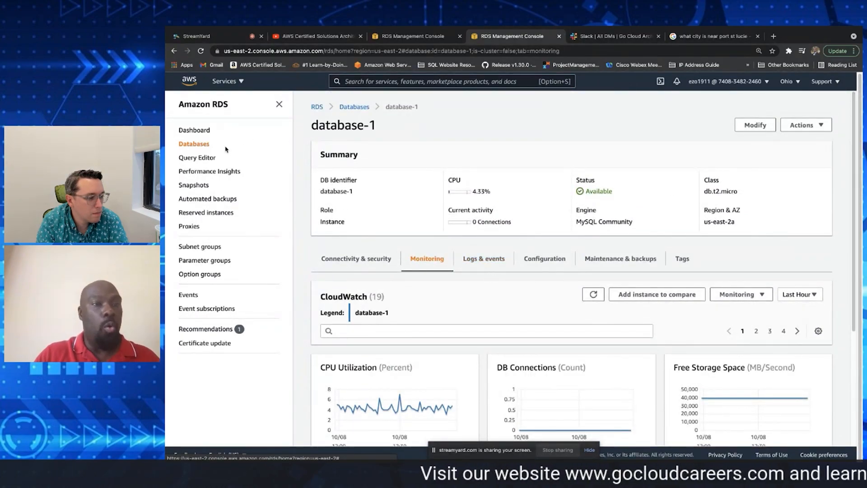
{"action": "left_click", "coordinate": [197, 158]}
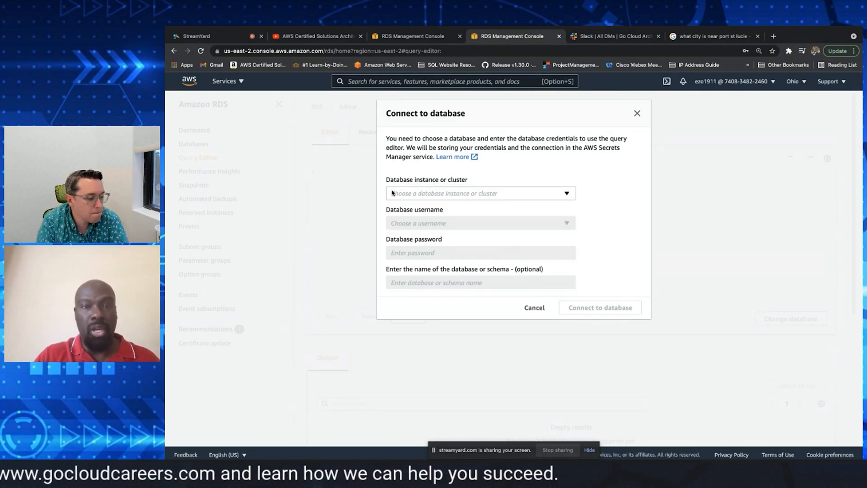
- Pick databasedemo and look at the username choices, then abandon the connection for the RDS dashboard
{"action": "left_click", "coordinate": [479, 194]}
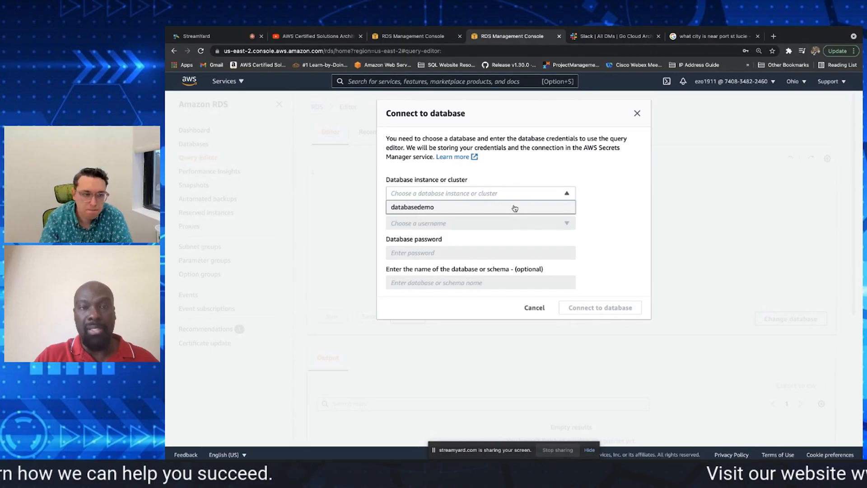
{"action": "left_click", "coordinate": [412, 206]}
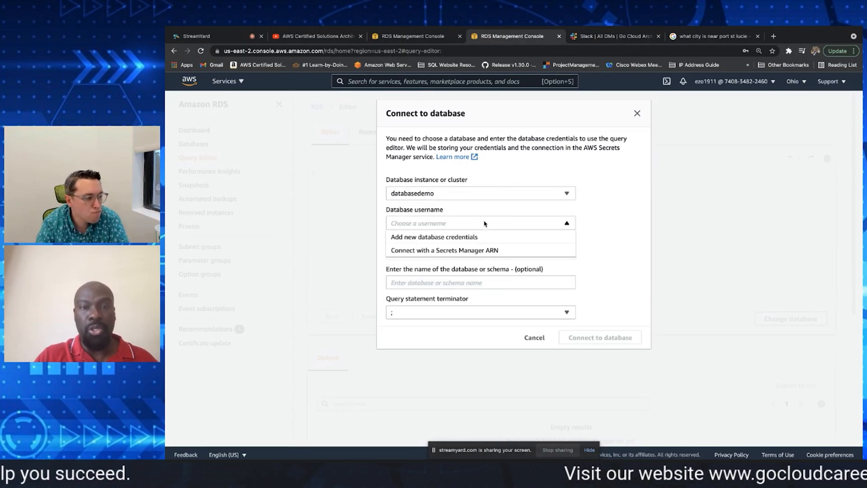
{"action": "left_click", "coordinate": [433, 237]}
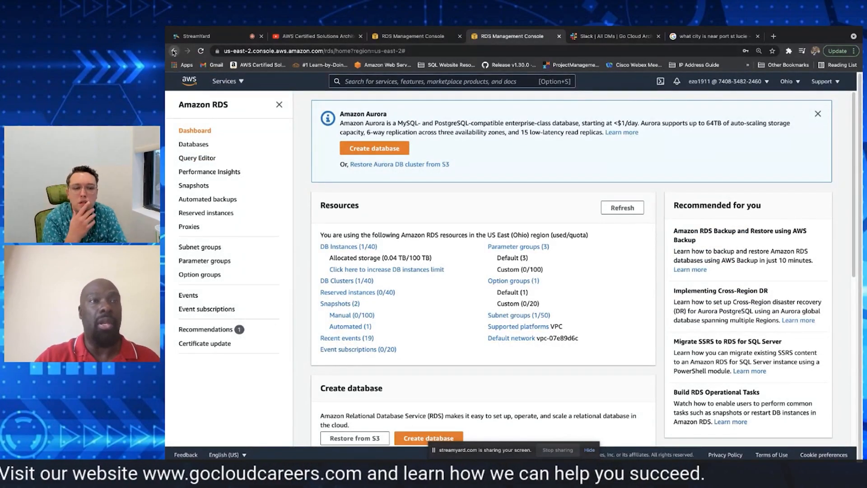
{"action": "left_click", "coordinate": [196, 157]}
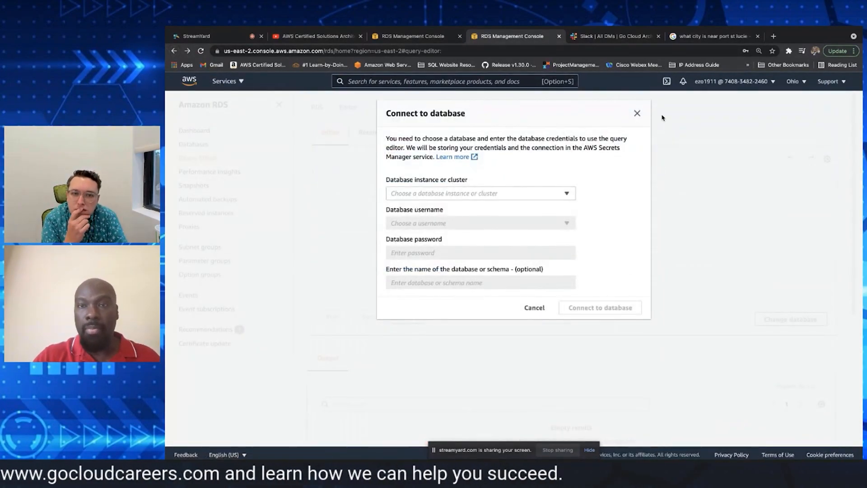
{"action": "left_click", "coordinate": [637, 114]}
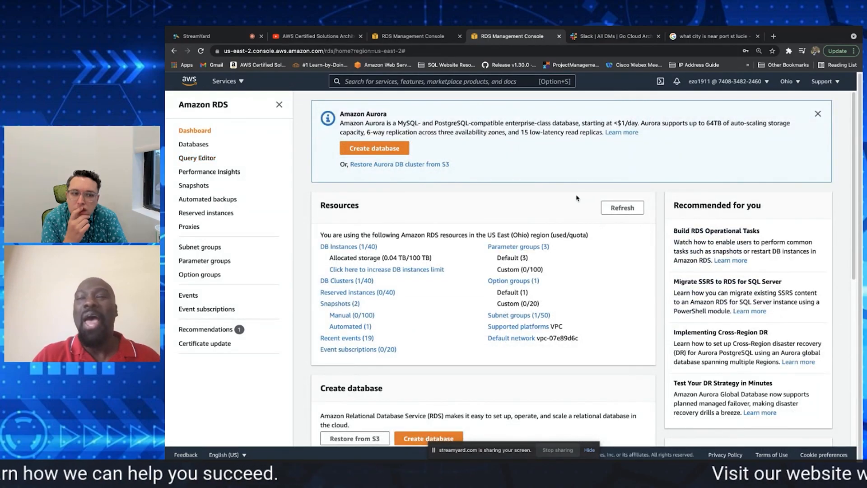
{"action": "mouse_move", "coordinate": [514, 178]}
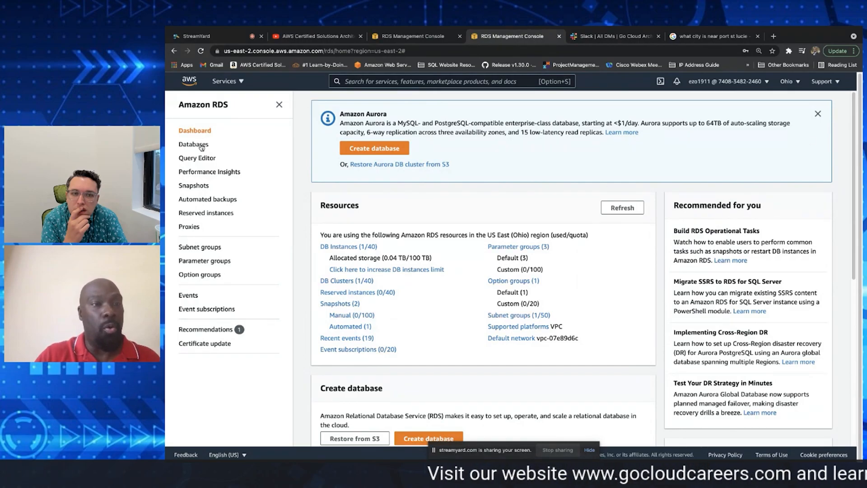
- Go to the Databases list, visit the Dashboard, and return to the Databases list
{"action": "left_click", "coordinate": [194, 143]}
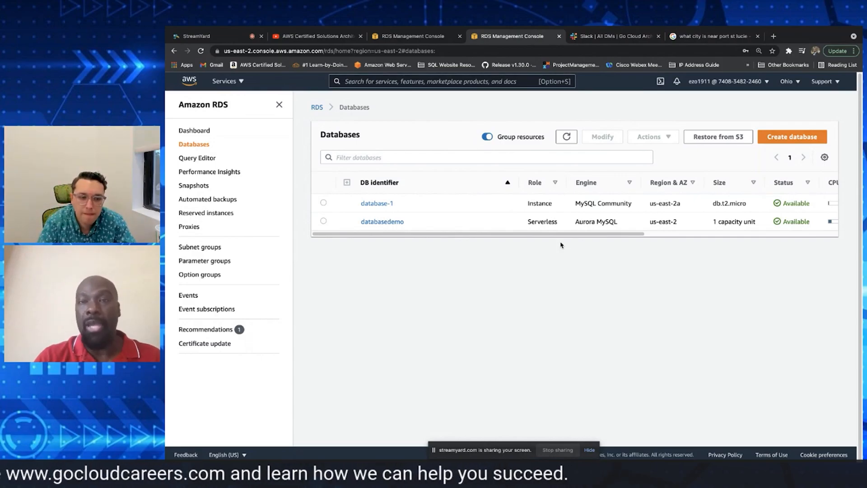
{"action": "mouse_move", "coordinate": [466, 307]}
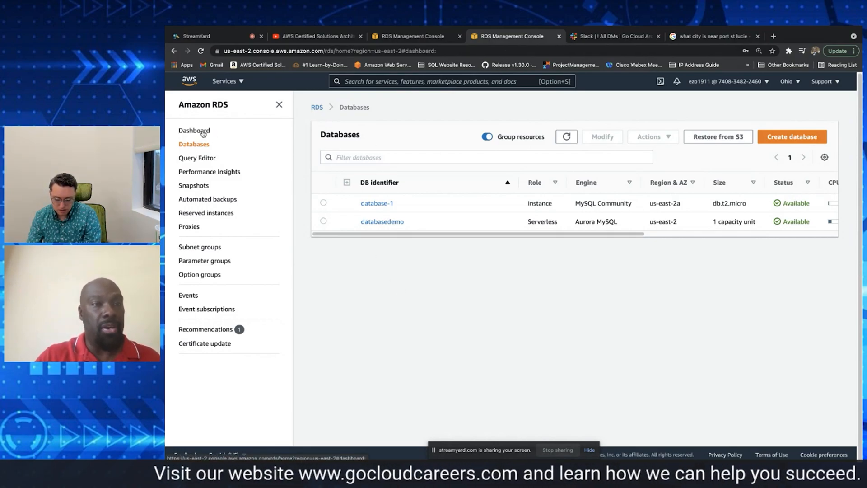
{"action": "left_click", "coordinate": [194, 130]}
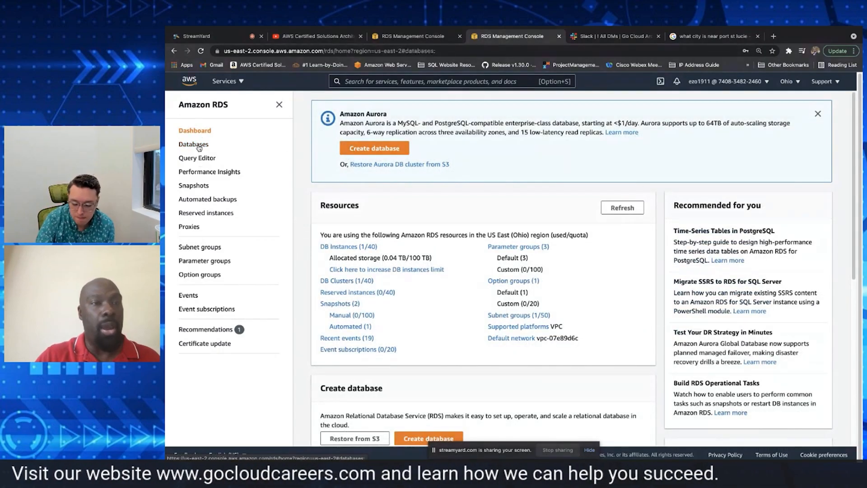
{"action": "left_click", "coordinate": [193, 144]}
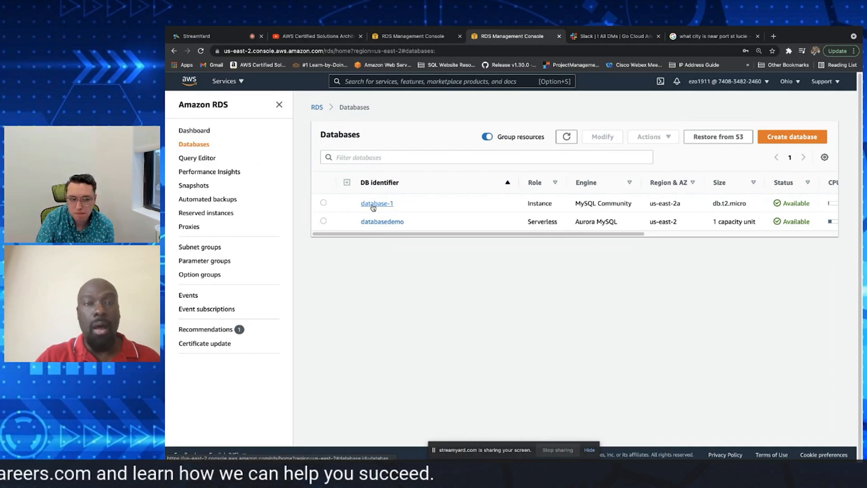
- View database-1's summary and its Connectivity & security details
{"action": "left_click", "coordinate": [377, 203]}
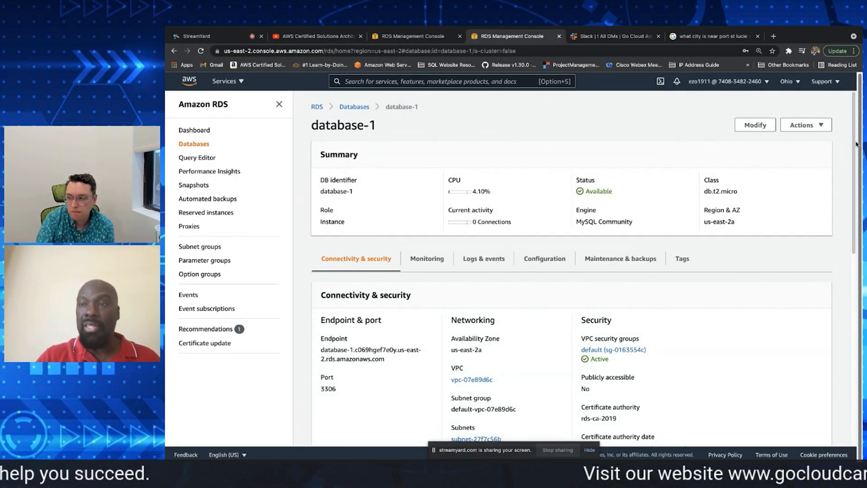
{"action": "scroll", "scroll_direction": "down", "scroll_amount": 3}
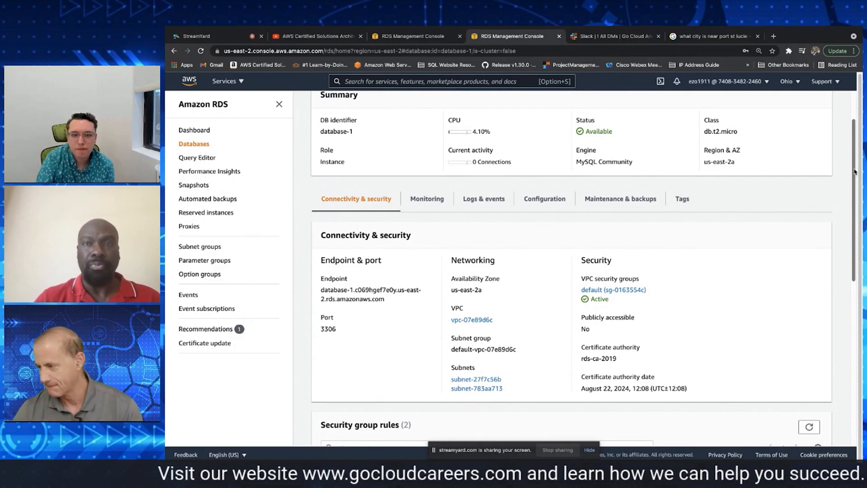
{"action": "scroll", "scroll_direction": "down", "scroll_amount": 3}
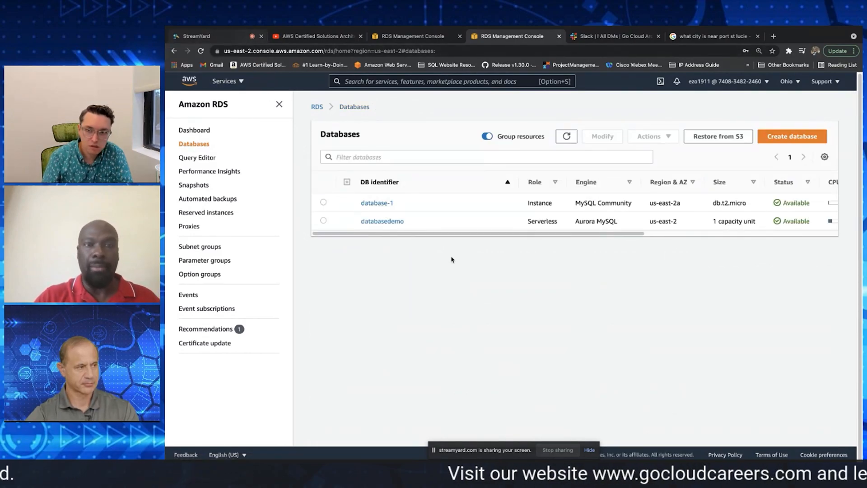
{"action": "mouse_move", "coordinate": [471, 268]}
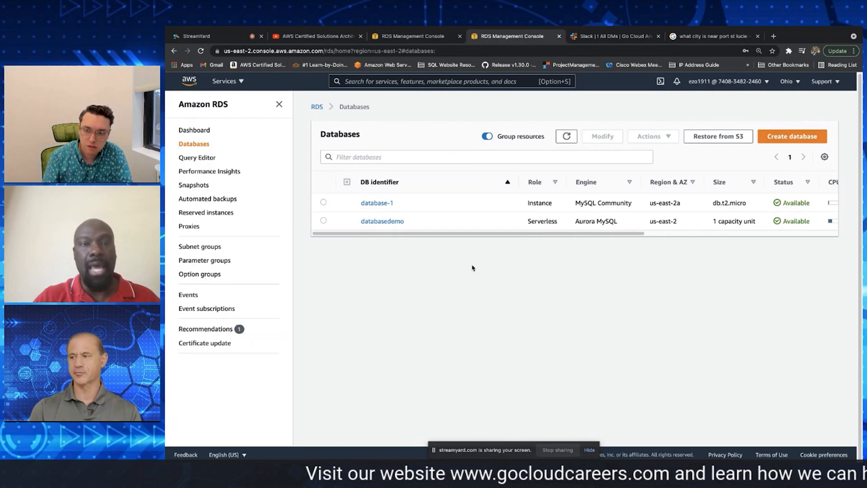
{"action": "mouse_move", "coordinate": [406, 129]}
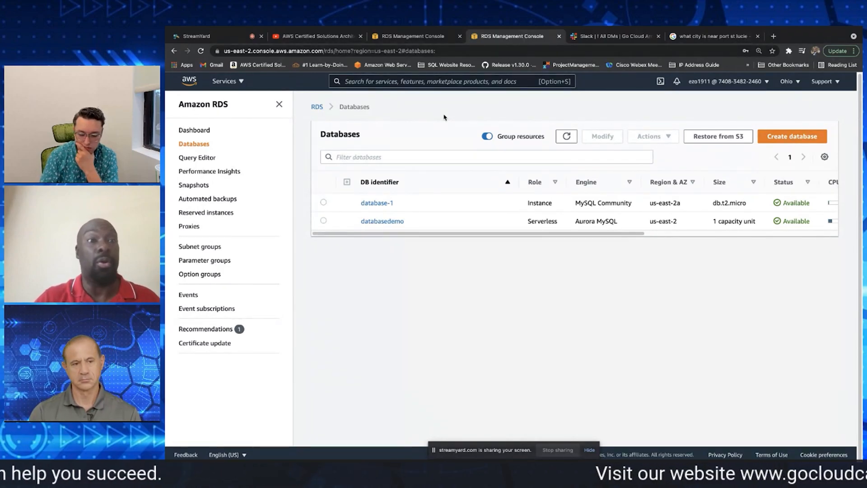
- Return to the Amazon RDS dashboard from the sidebar to view the resources overview
{"action": "left_click", "coordinate": [194, 130]}
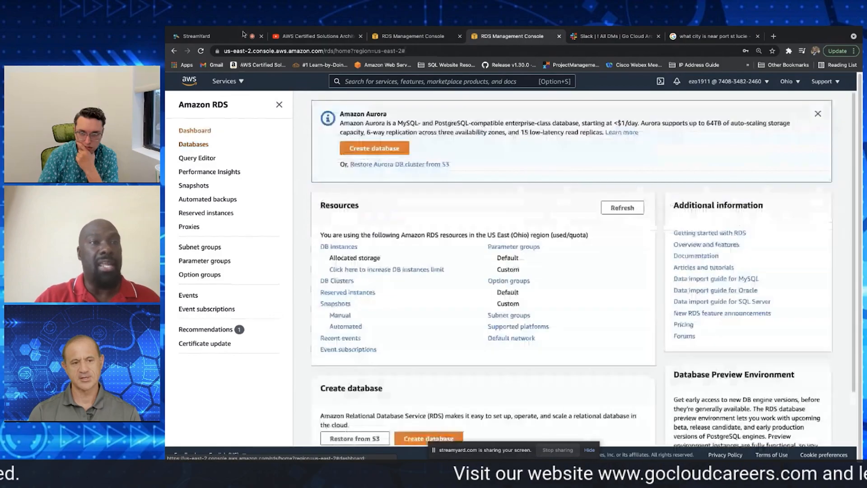